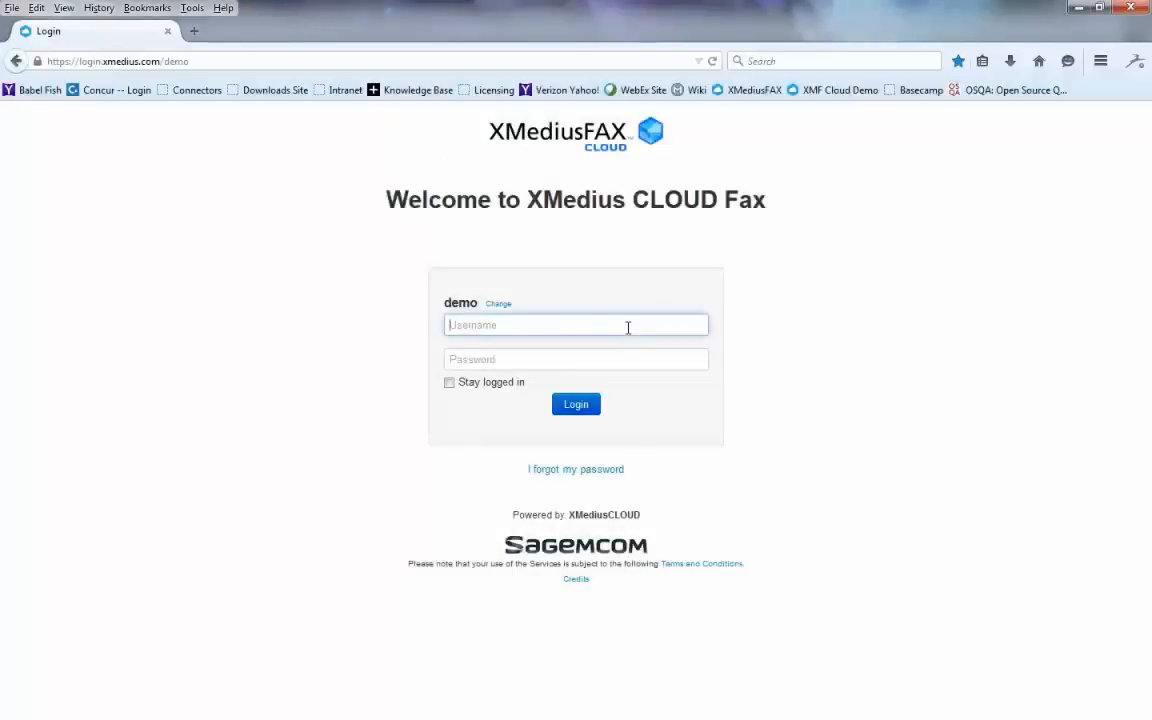
text(rbott)
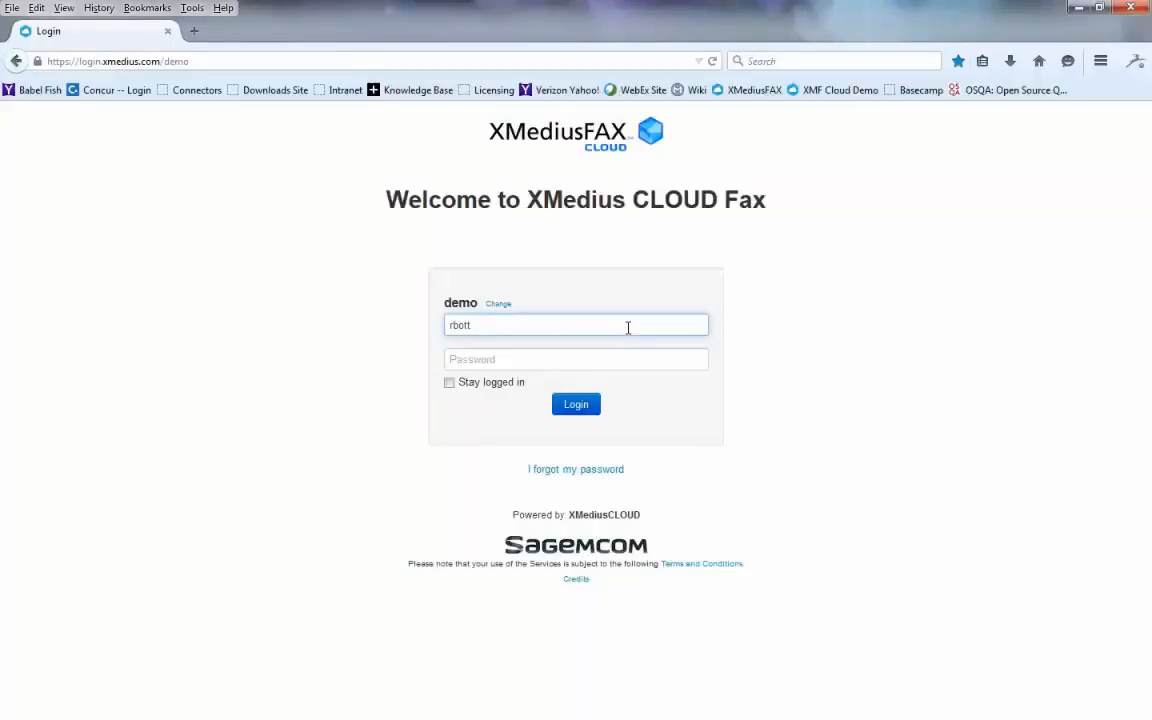
click(575, 359)
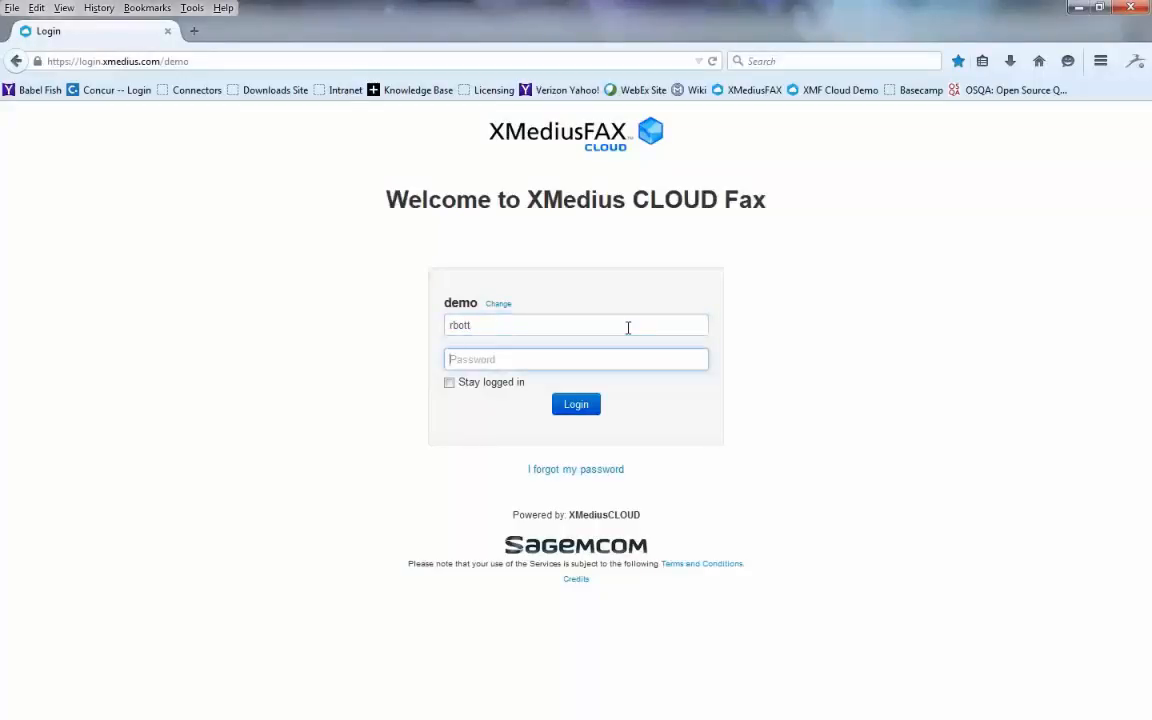
text(**)
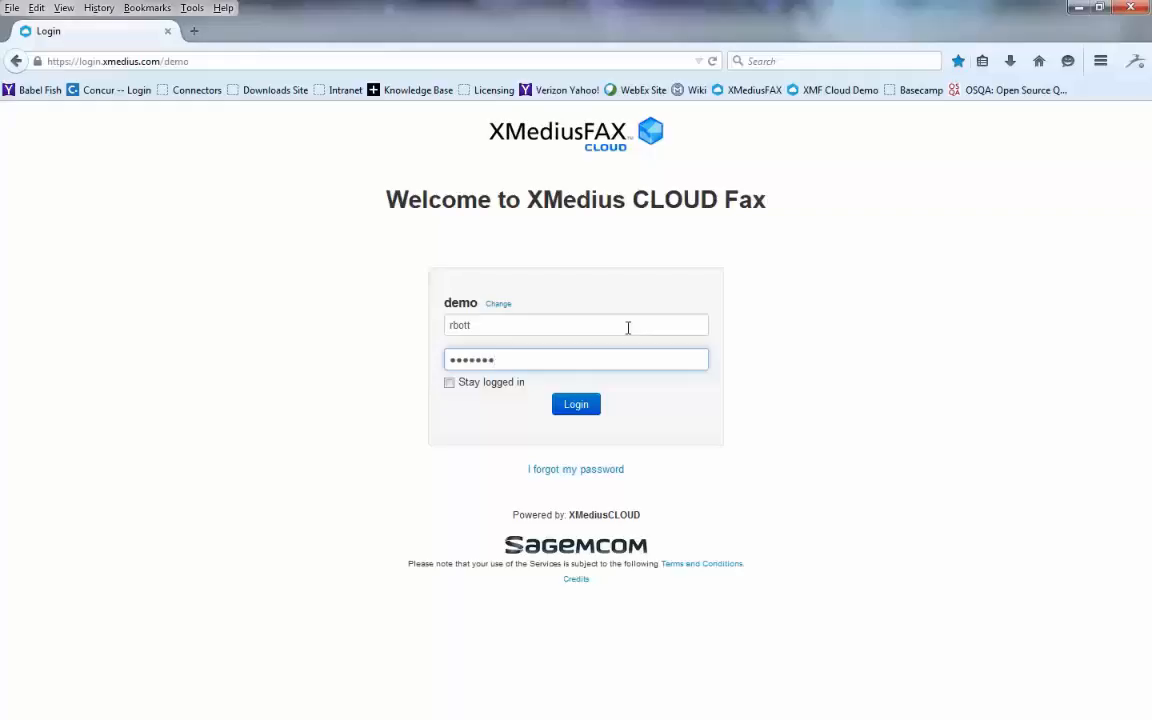
mouse_move(589, 420)
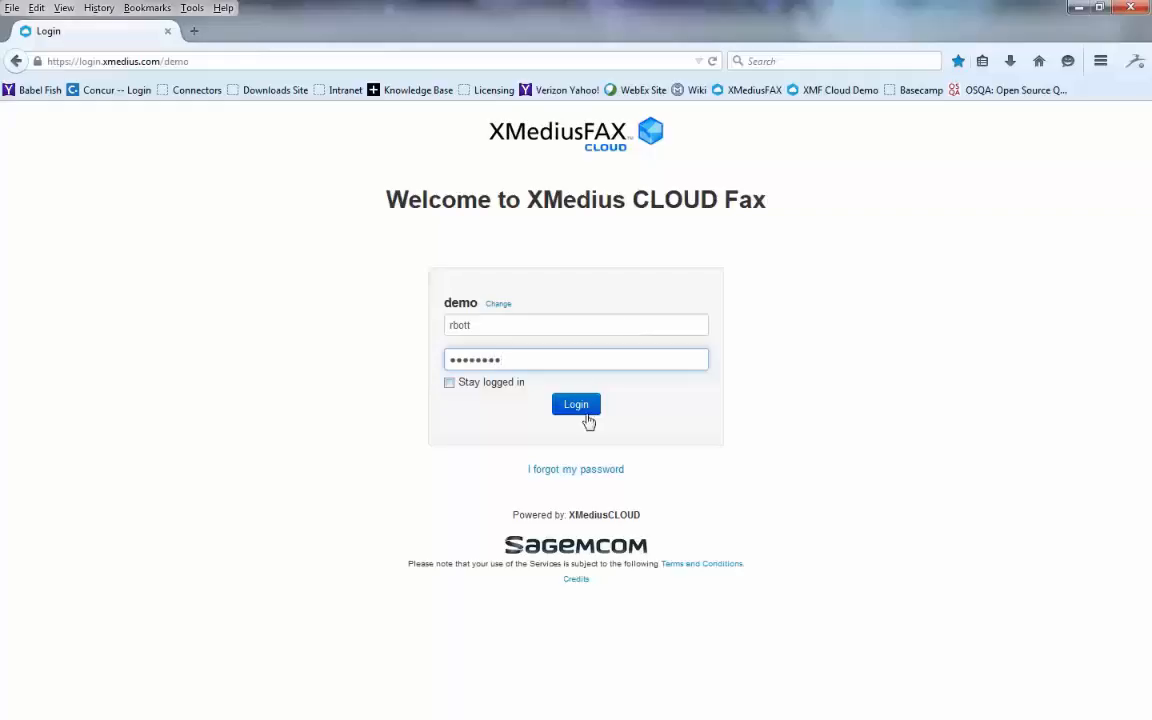
click(575, 404)
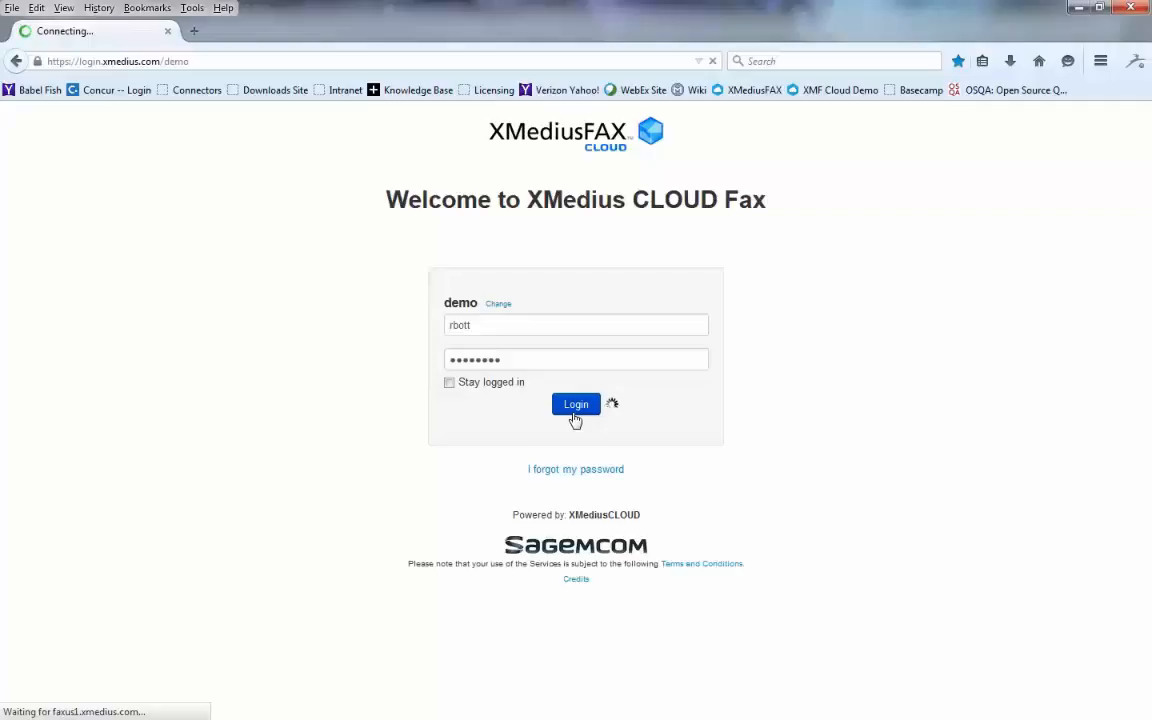
click(576, 404)
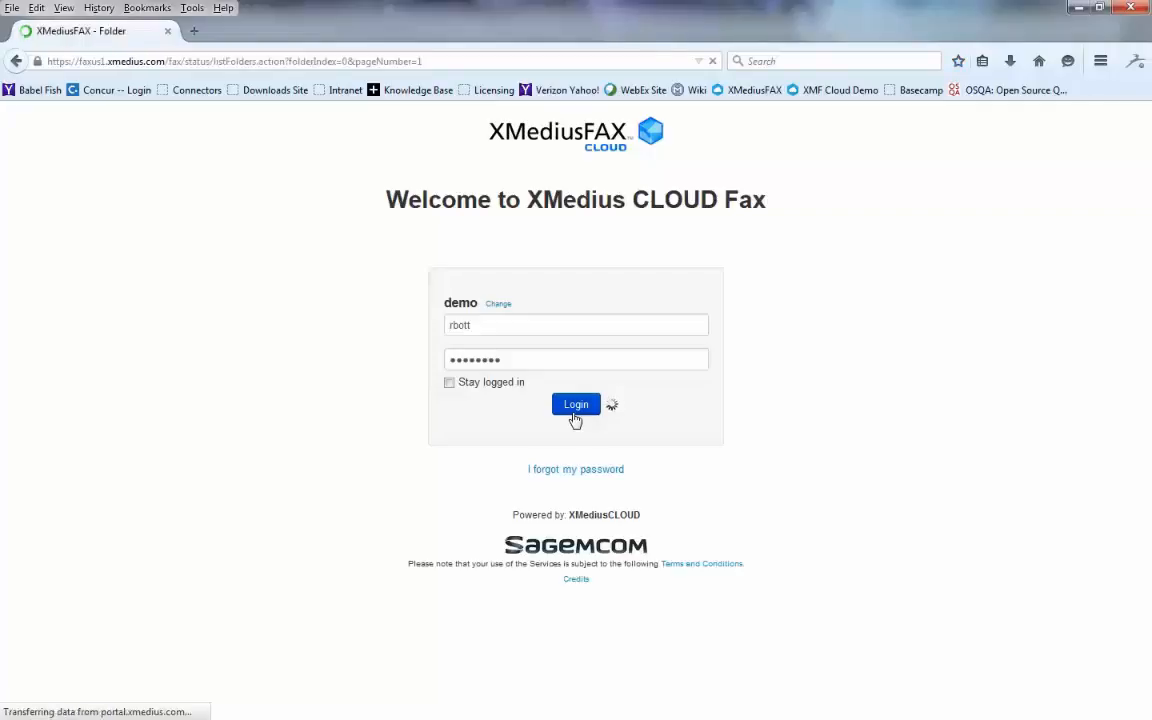
click(575, 404)
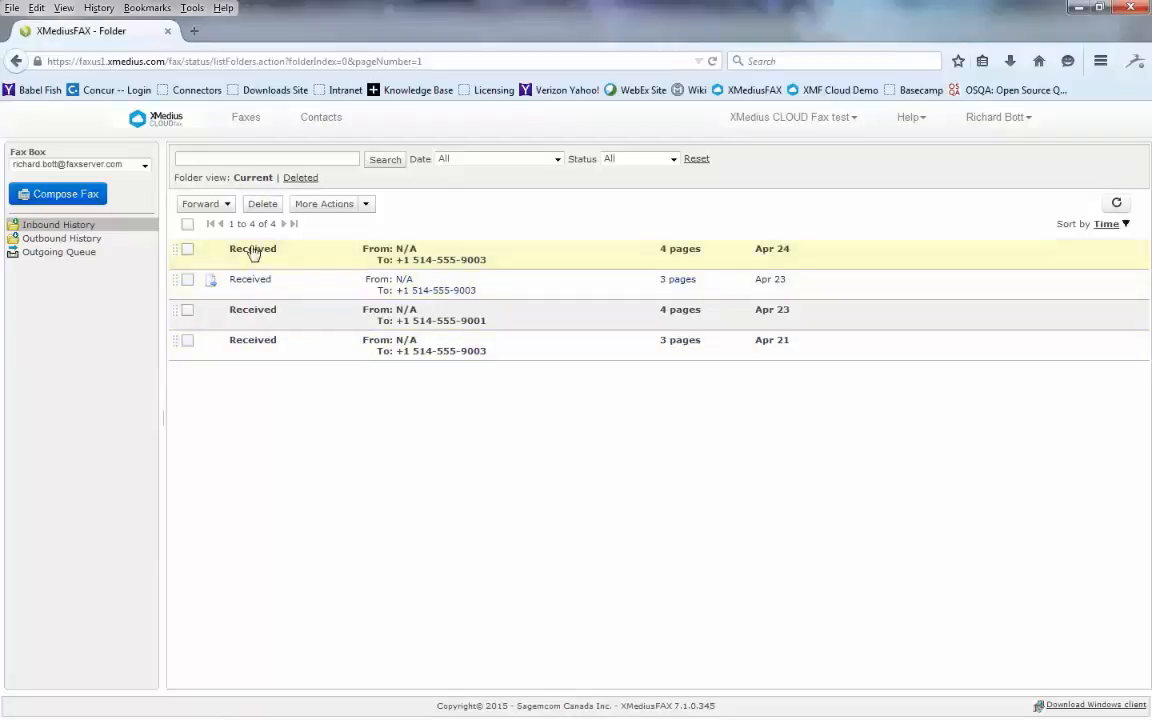
Step: Open the Apr 24 received fax and adjust the view with fit-height, fit-width and a slight zoom out
click(252, 253)
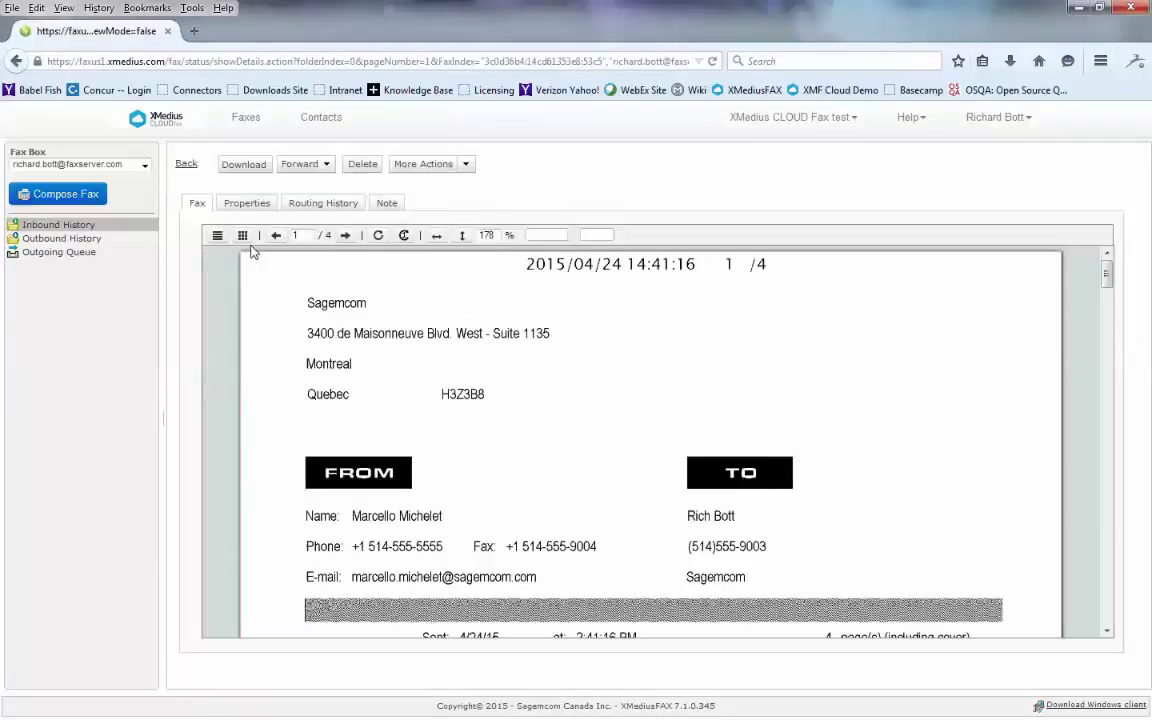
mouse_move(519, 340)
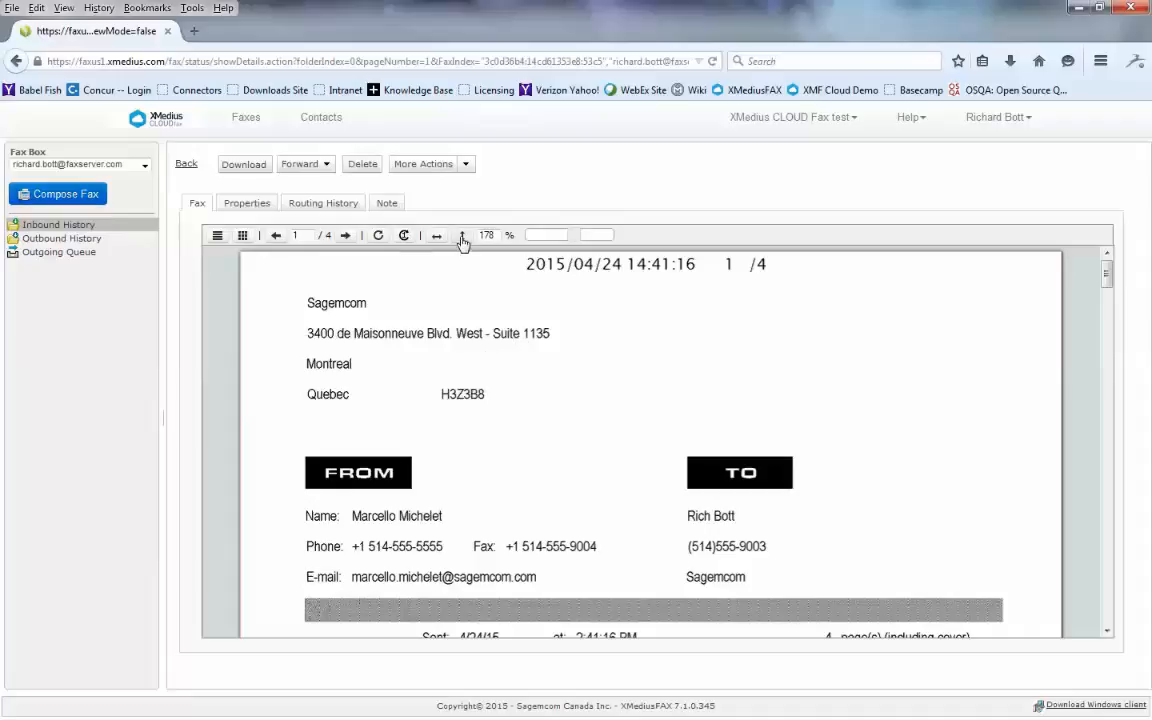
click(462, 234)
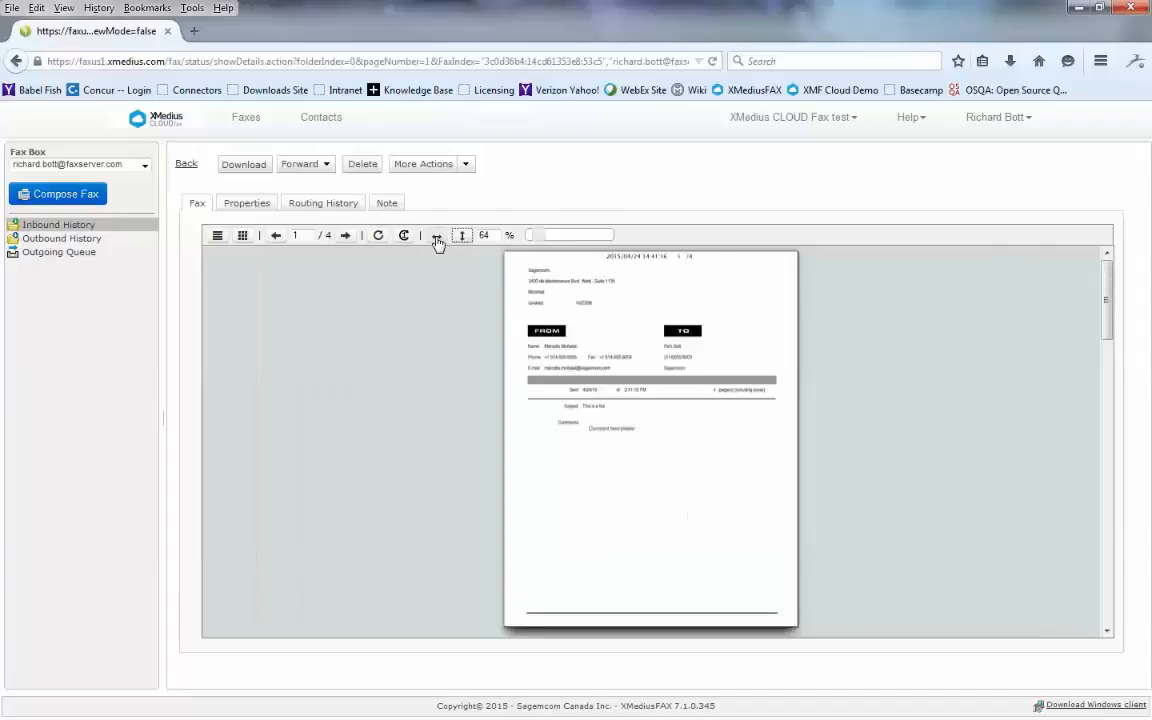
click(437, 235)
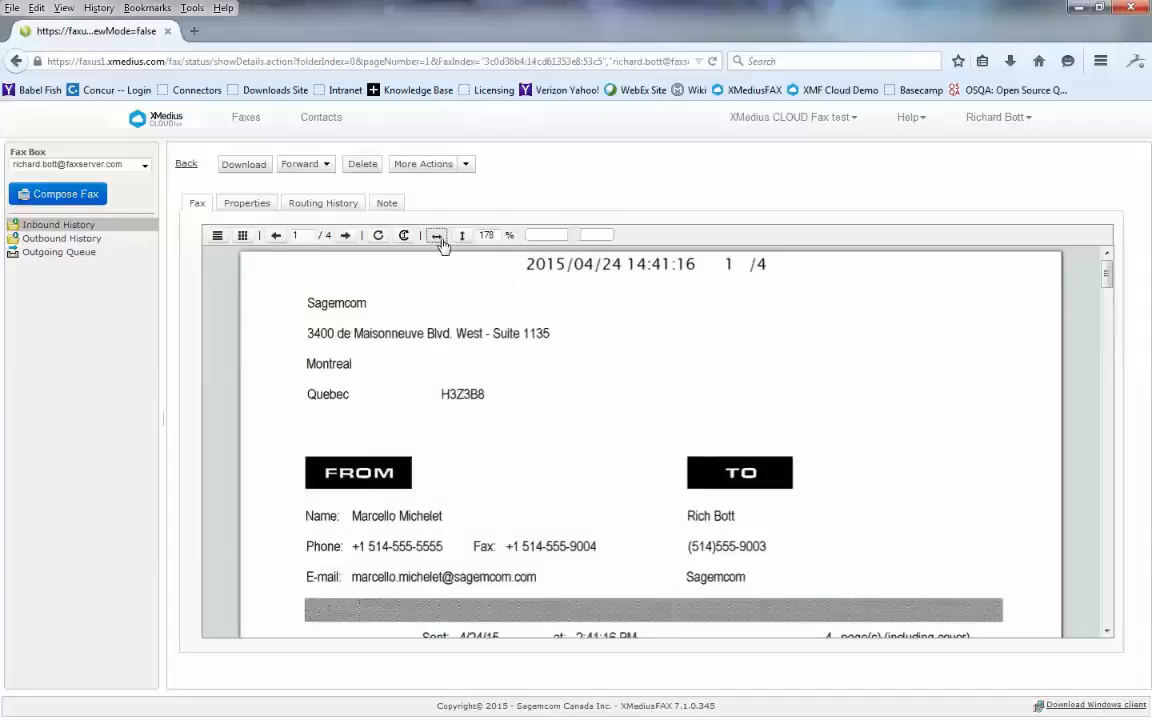
click(436, 234)
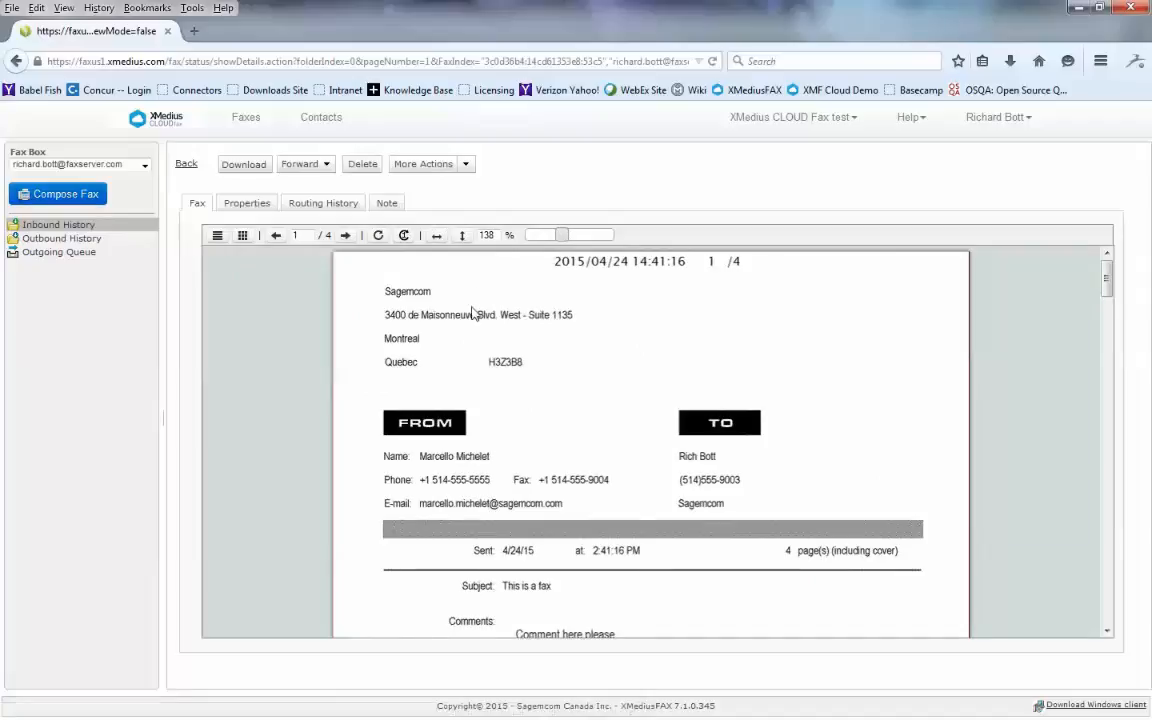
Step: Page forward through all four pages and back to the cover page, then show the pages as thumbnails
click(346, 235)
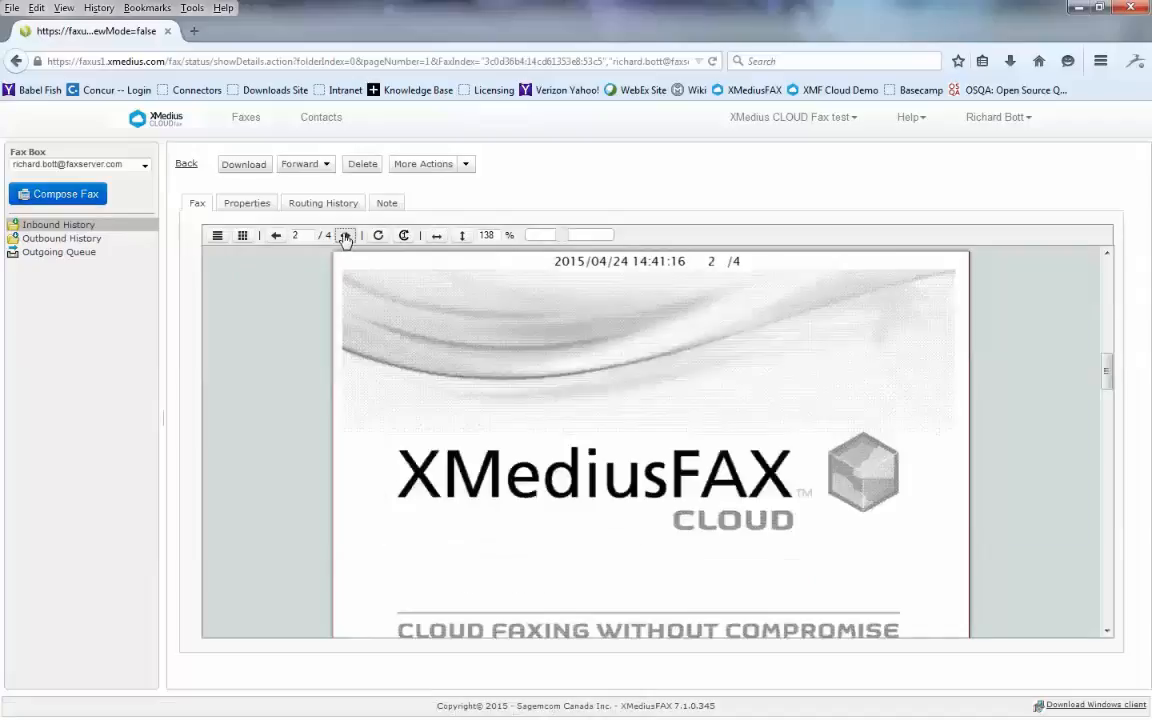
click(345, 235)
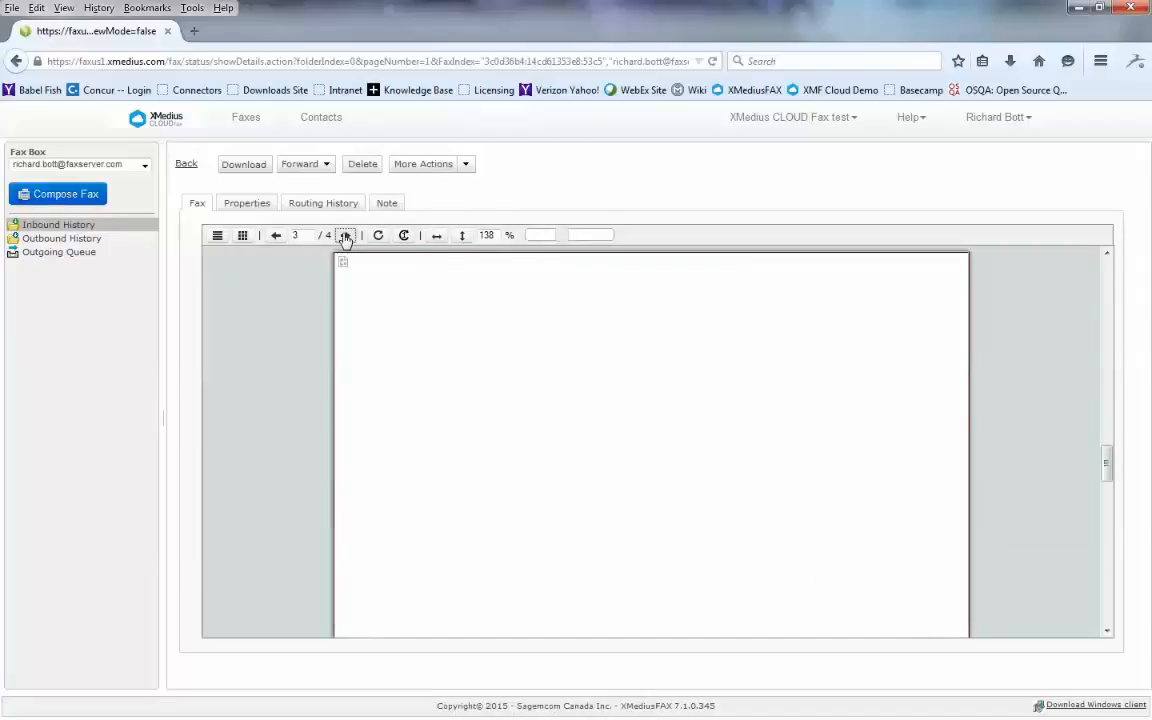
click(345, 235)
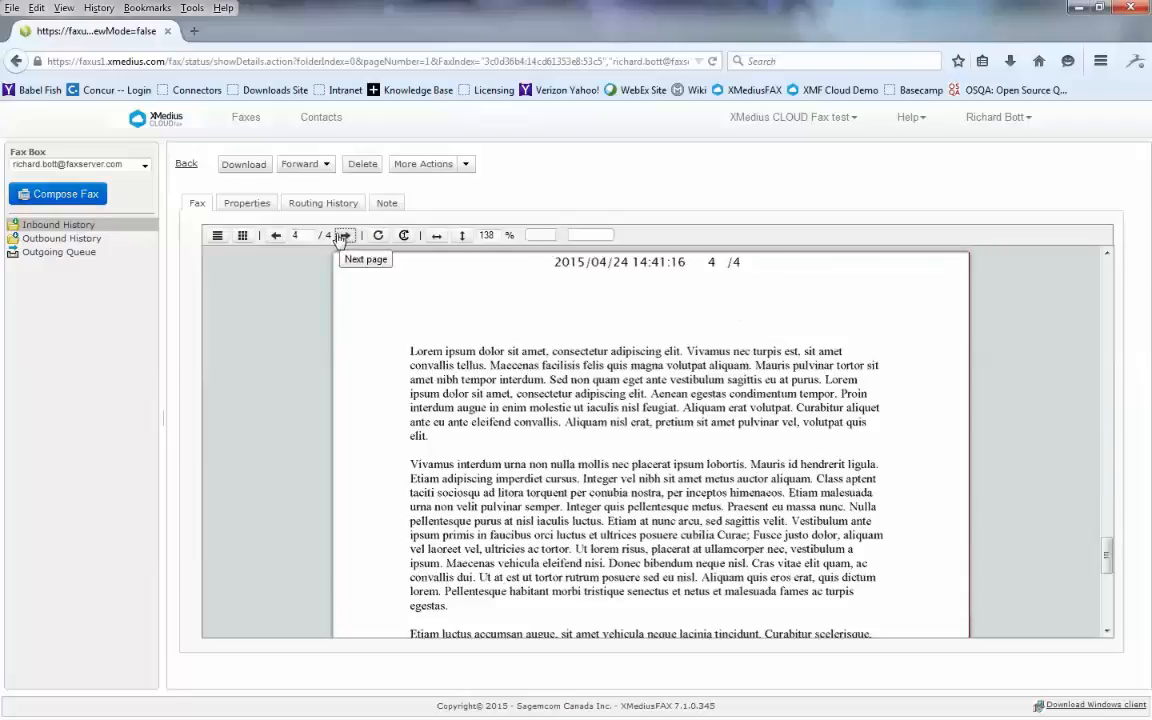
click(276, 235)
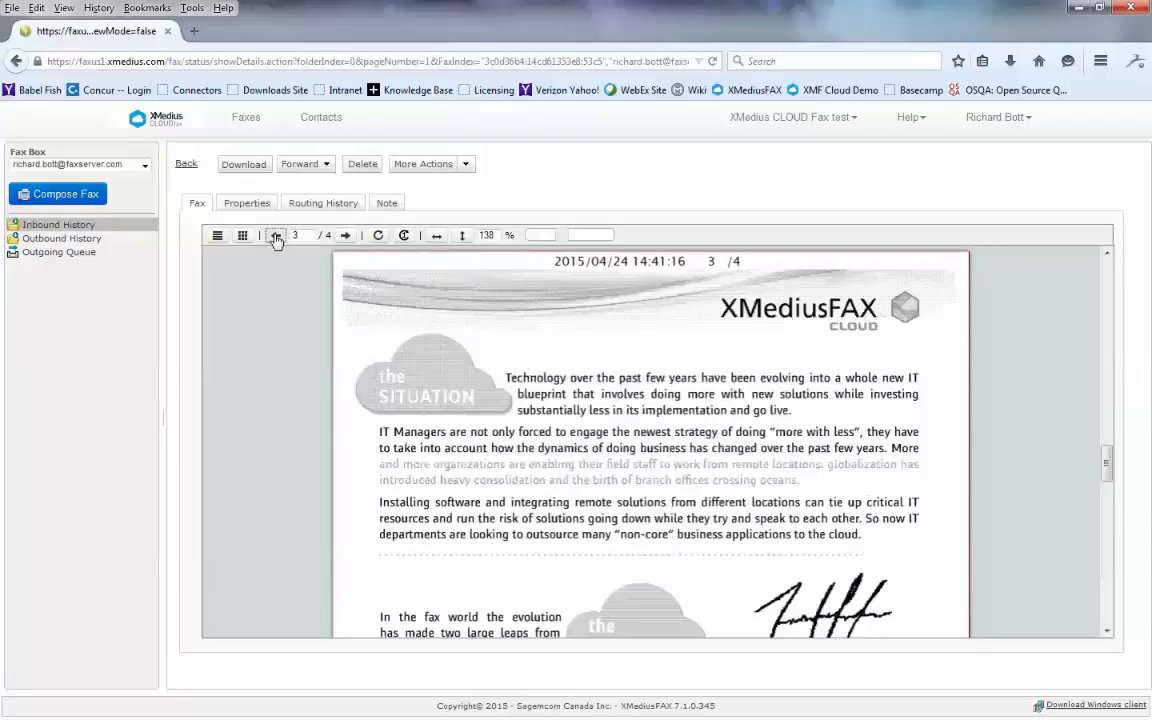
click(276, 235)
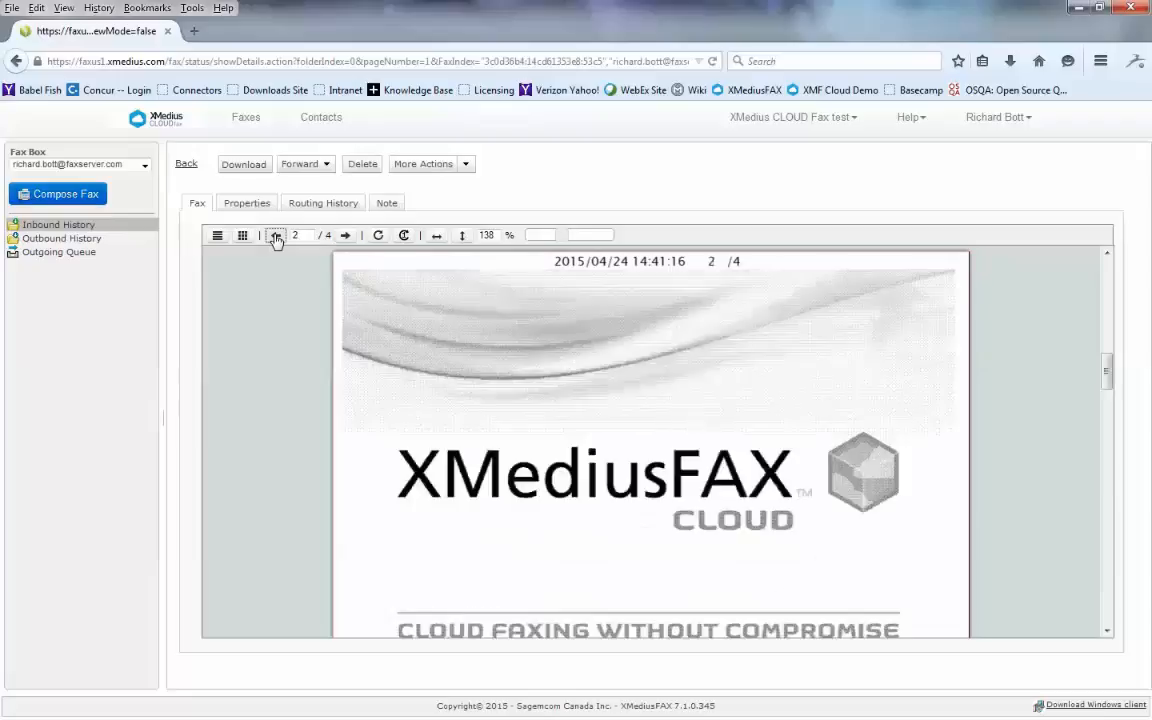
click(274, 235)
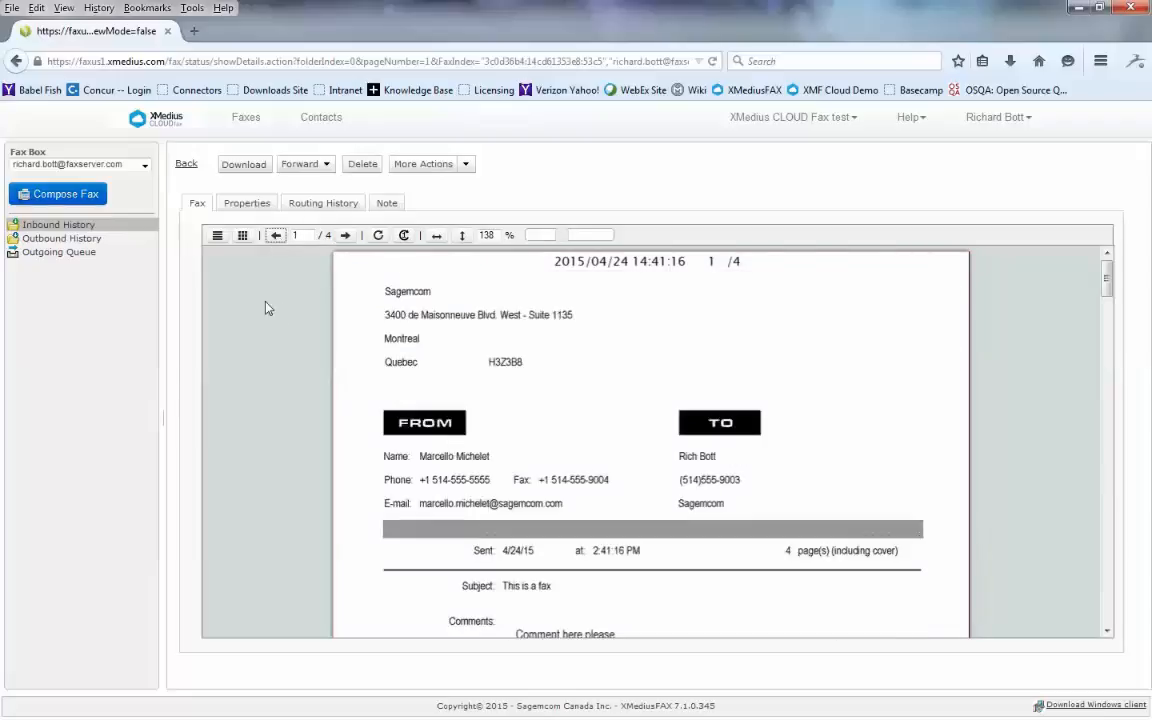
click(242, 235)
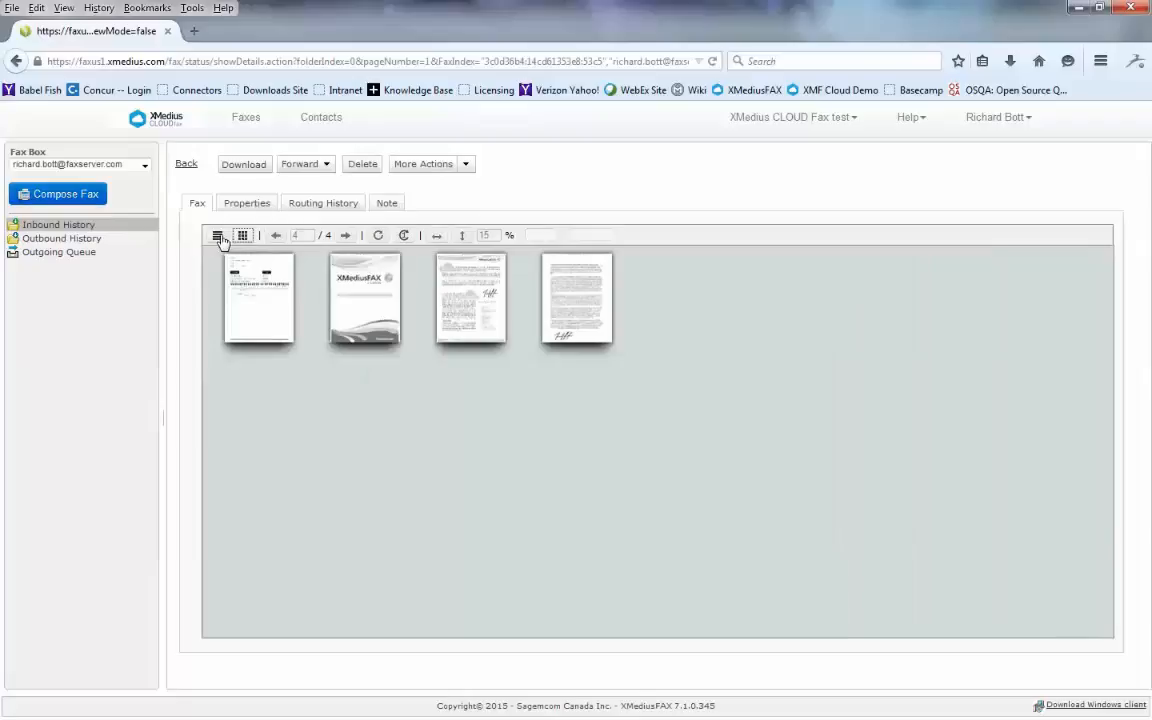
Step: Return to single-page view, review the fax's Properties and Routing History, and bring up the Note editor
click(217, 234)
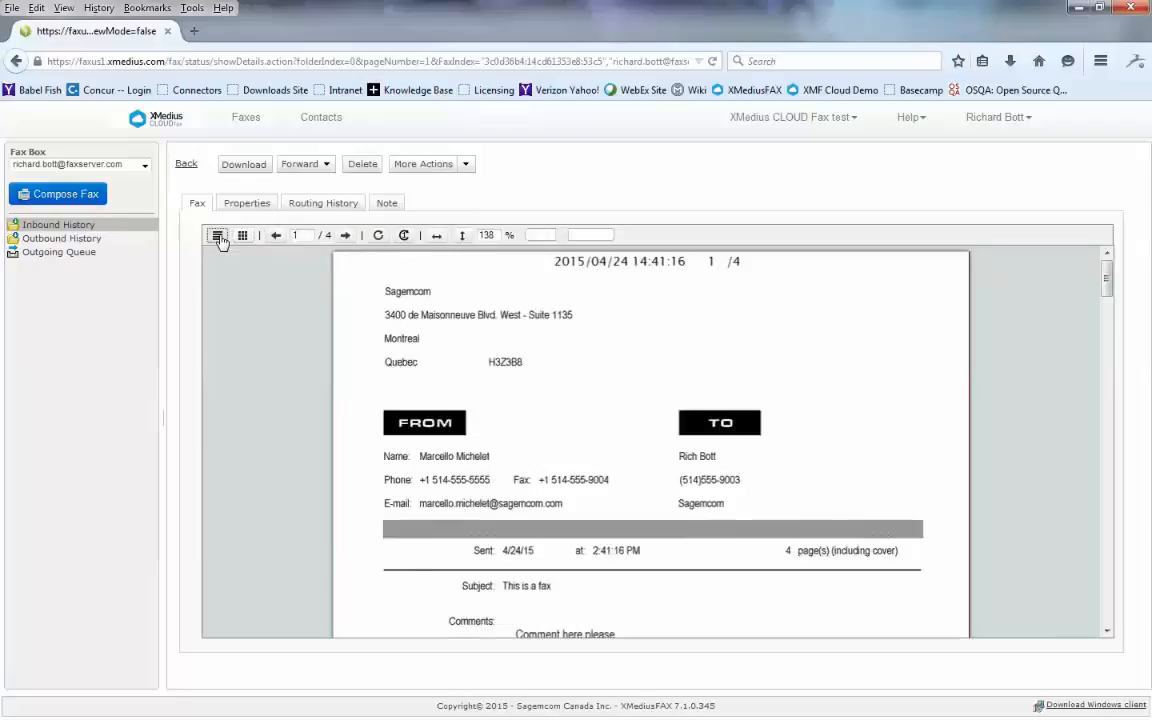
click(246, 202)
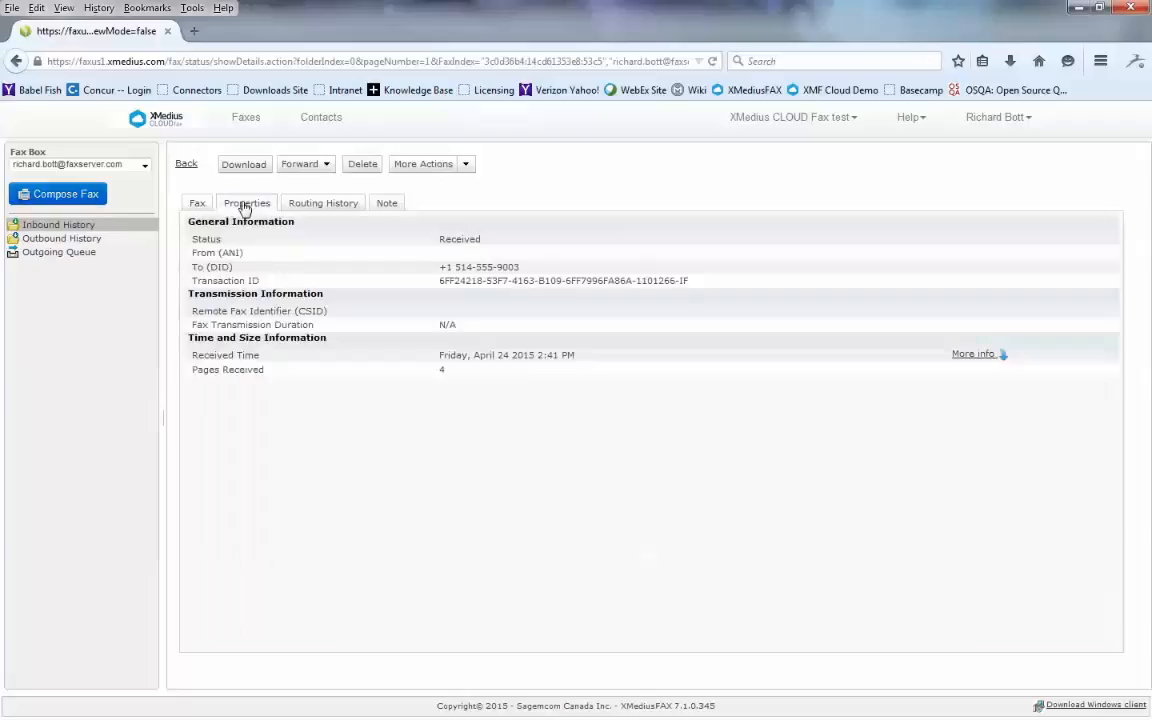
mouse_move(322, 266)
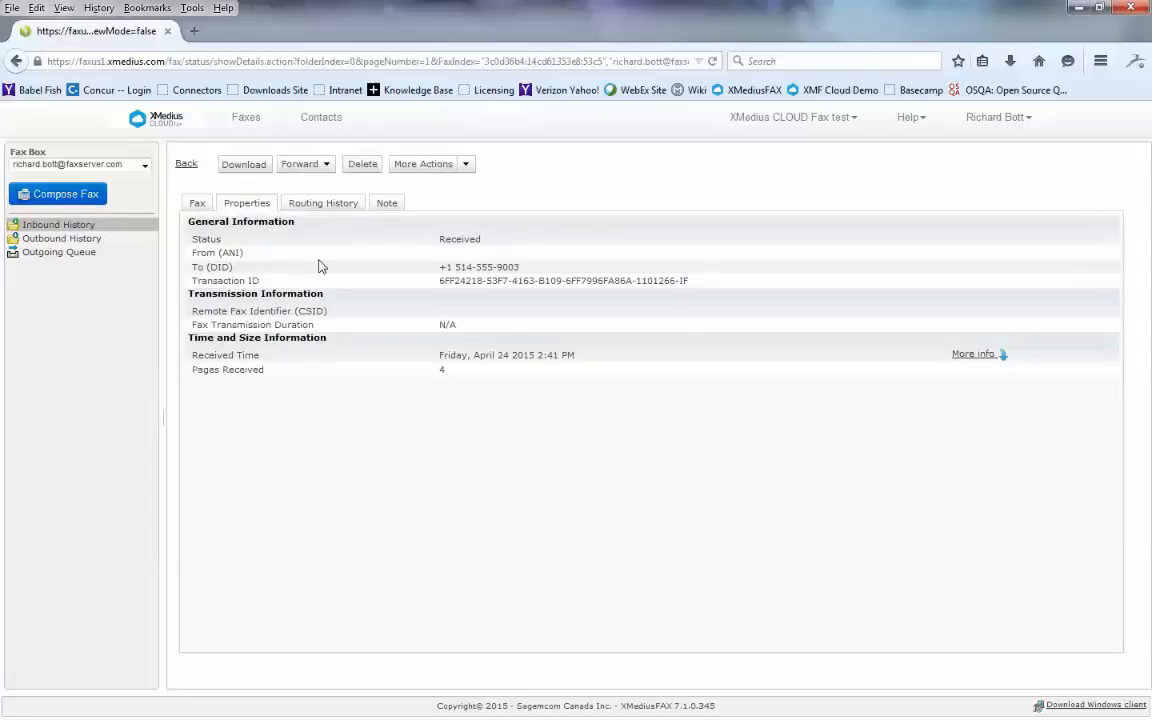
click(322, 202)
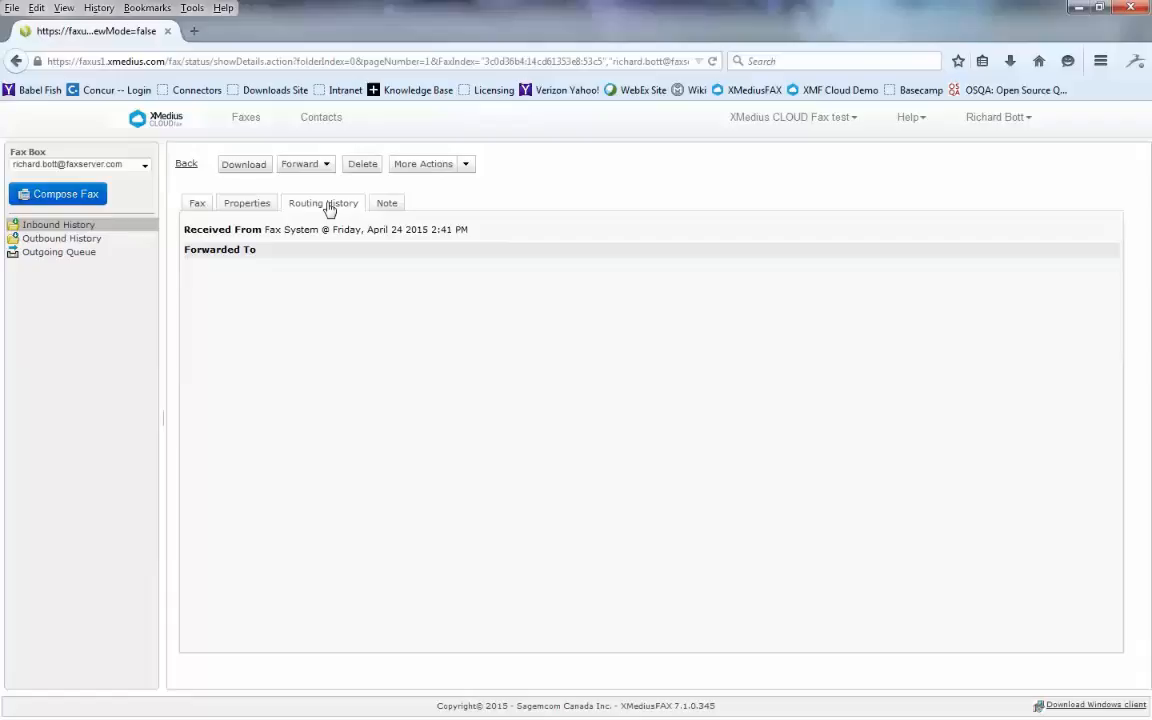
click(387, 203)
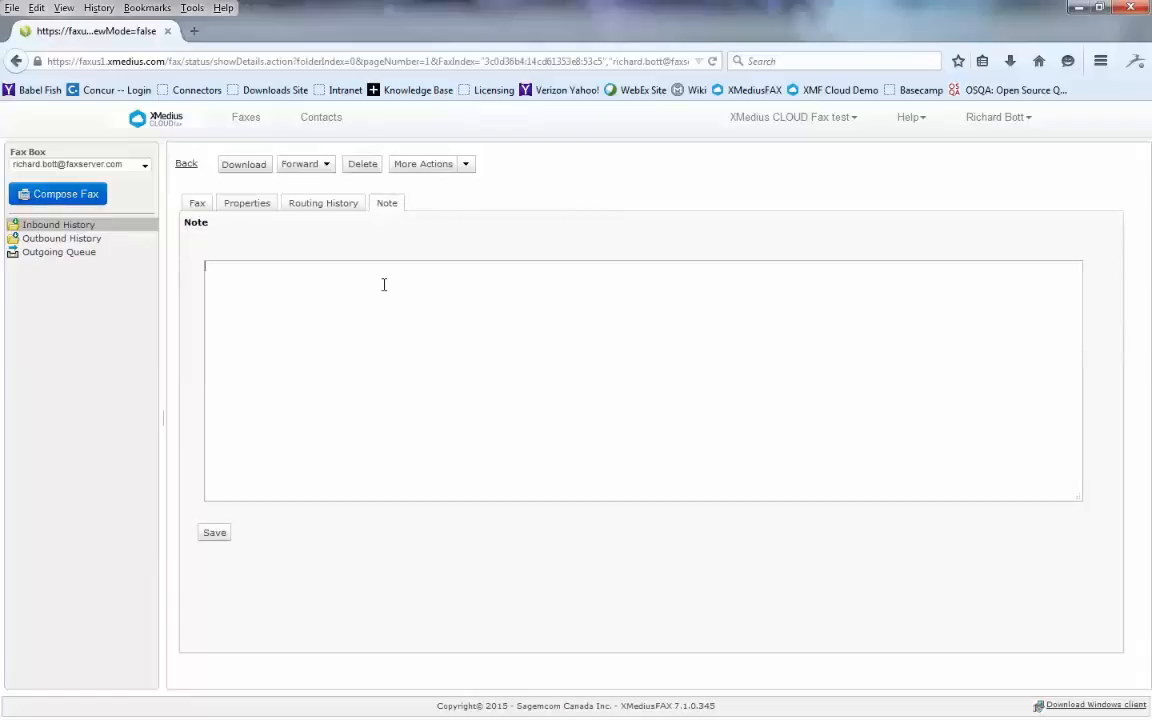
Step: Save the note 'Type in individual notes here' on the fax and return to the Fax page view
text(Type in)
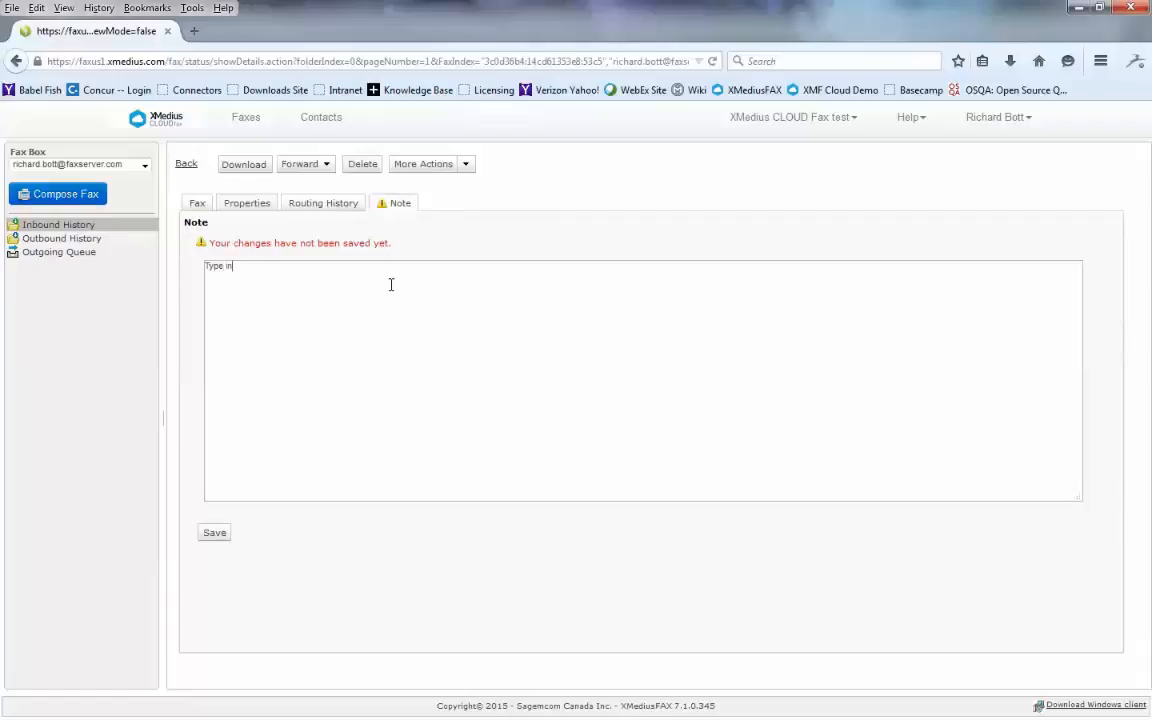
text(individua)
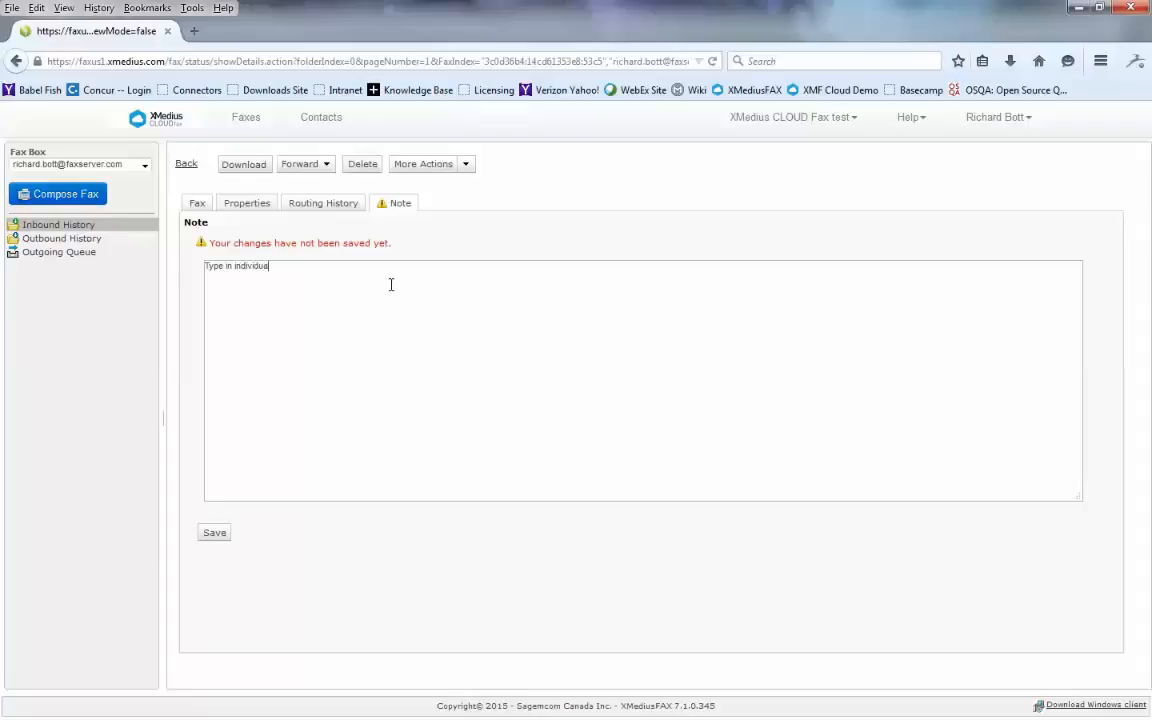
text(notes her)
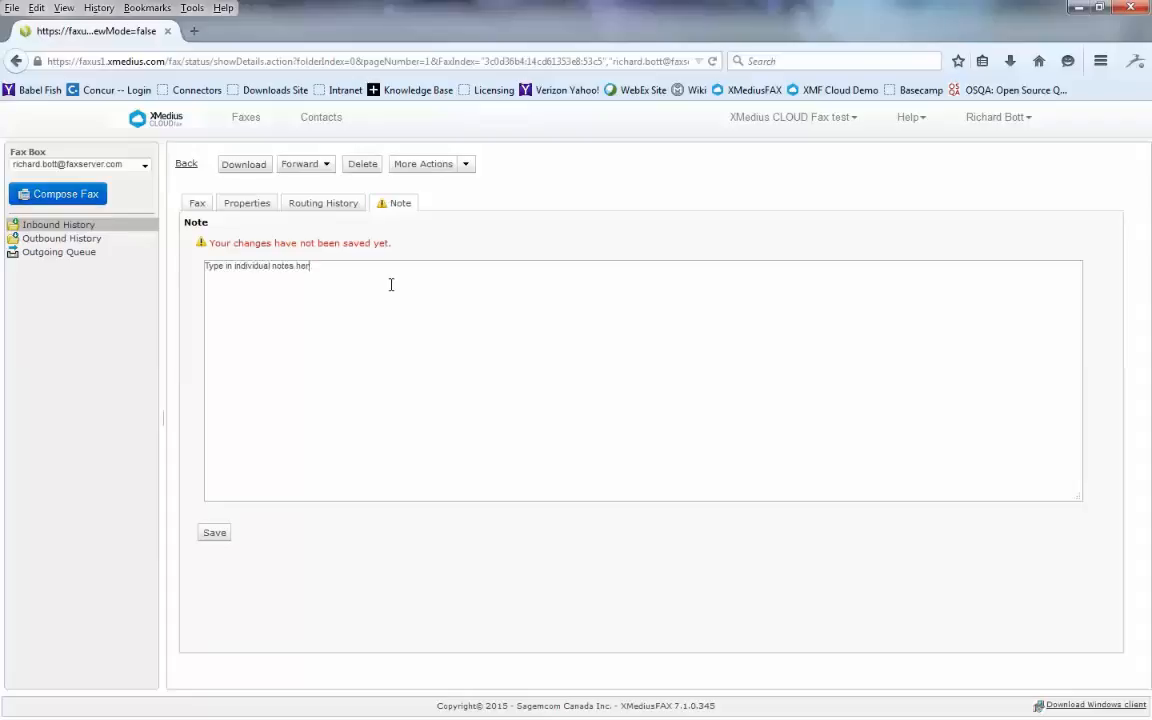
text(e)
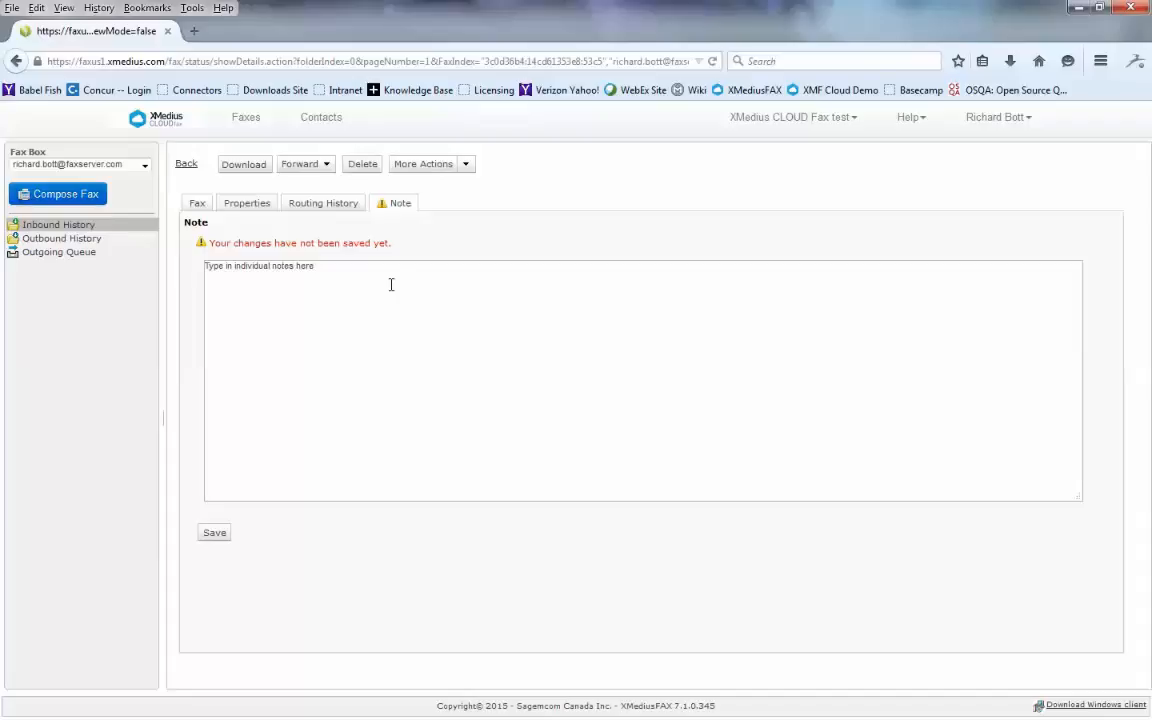
click(214, 532)
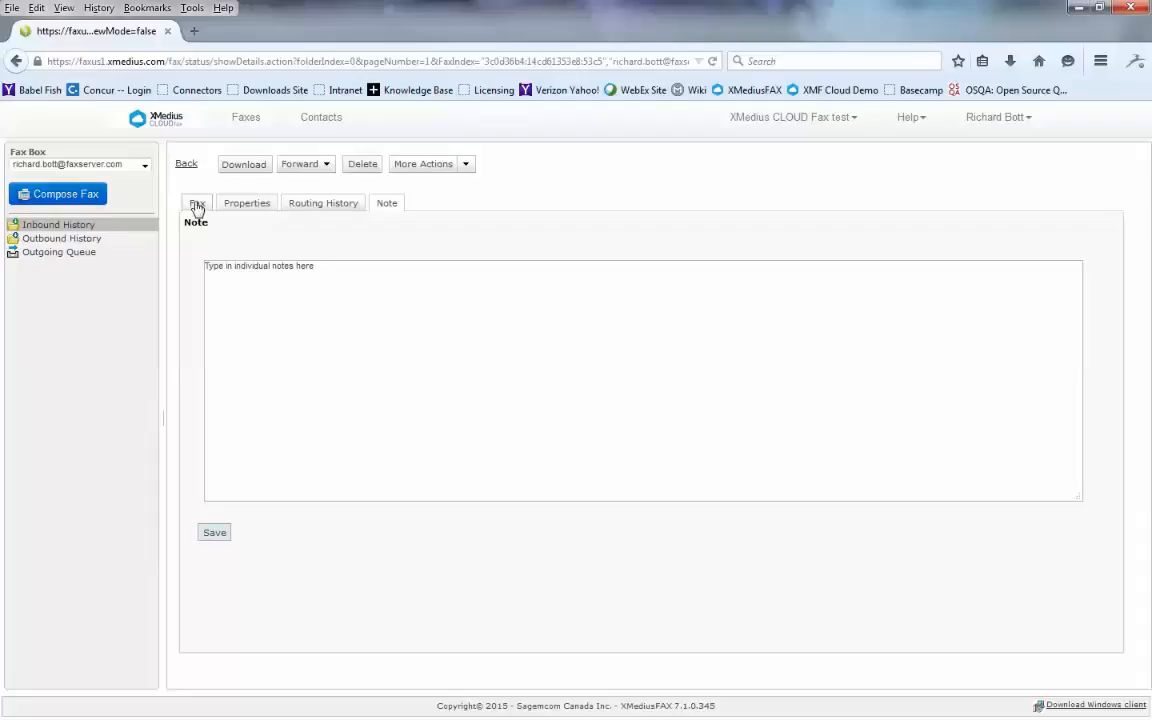
click(196, 203)
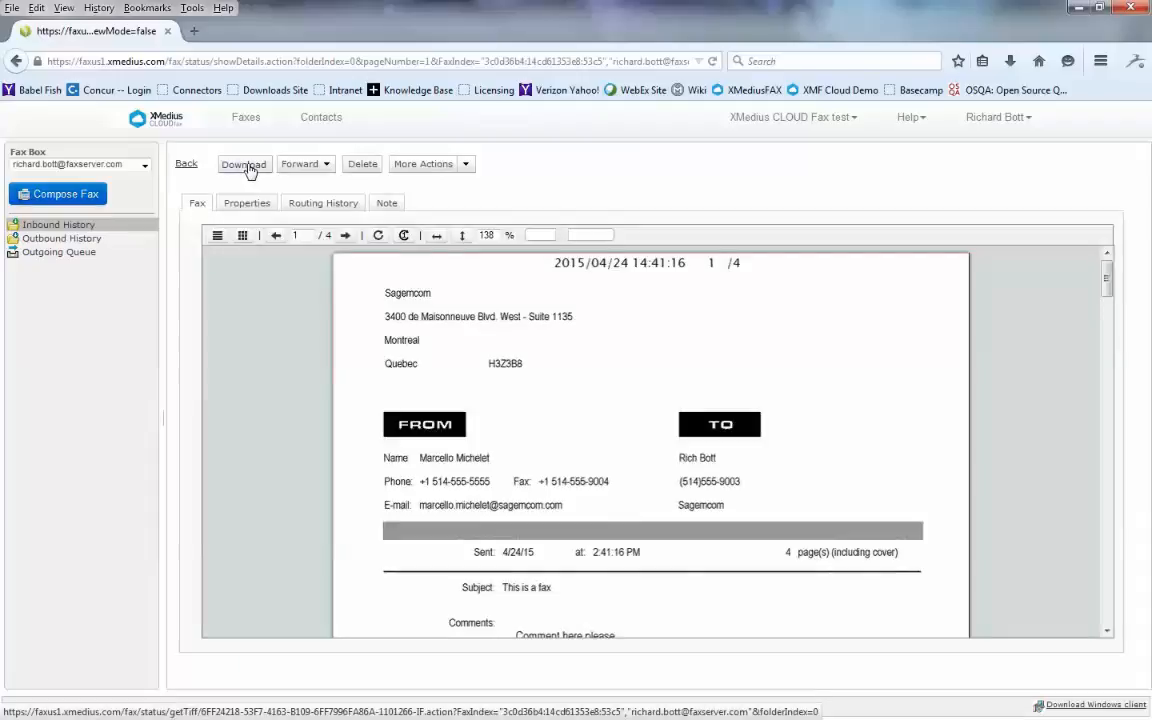
Step: Download the fax as a PDF via Firefox's viewer, choosing Save File and confirming
click(244, 164)
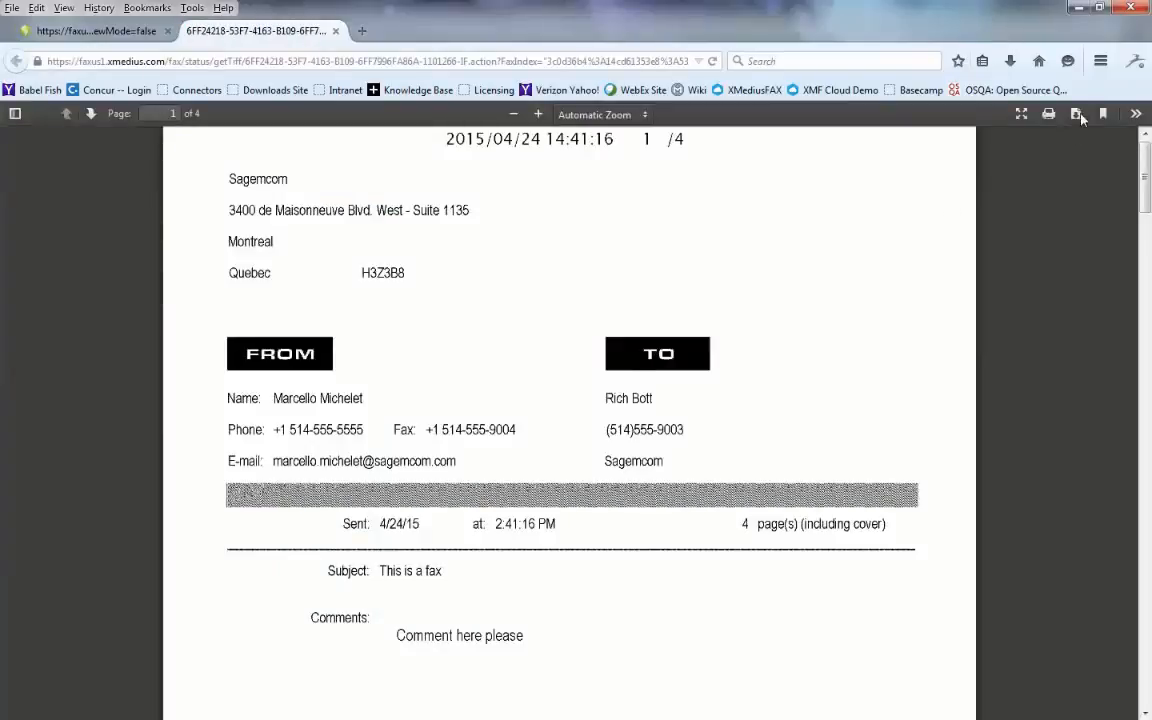
mouse_move(1078, 113)
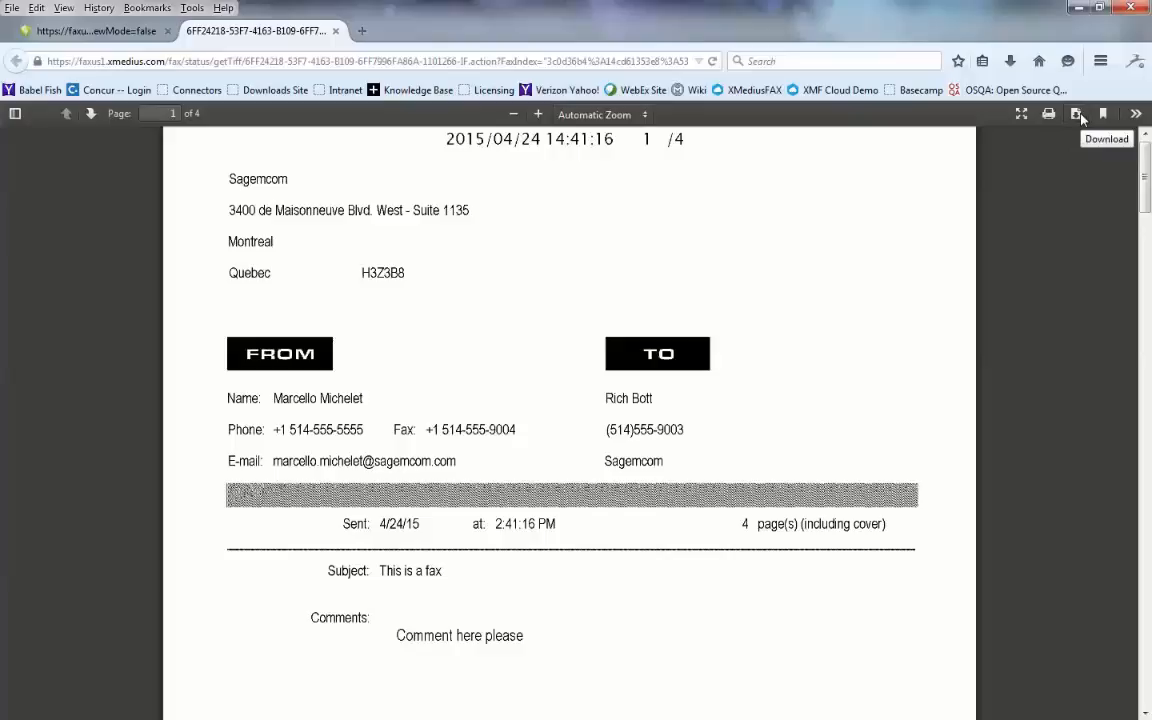
click(1078, 113)
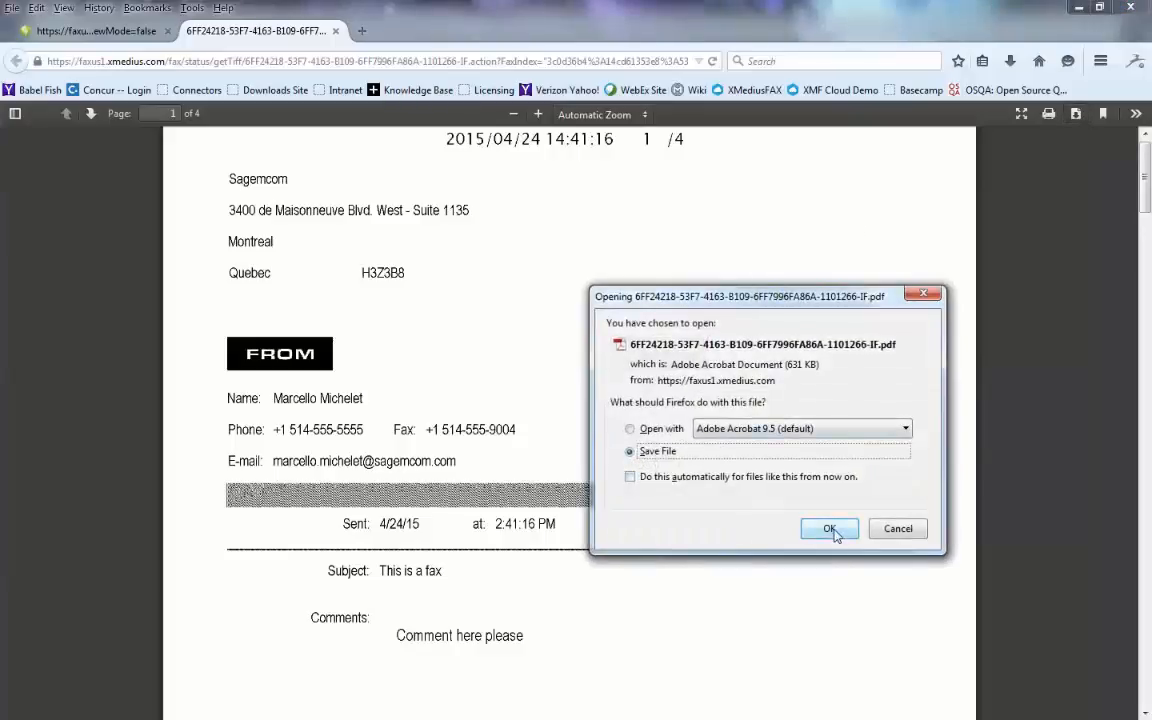
click(829, 528)
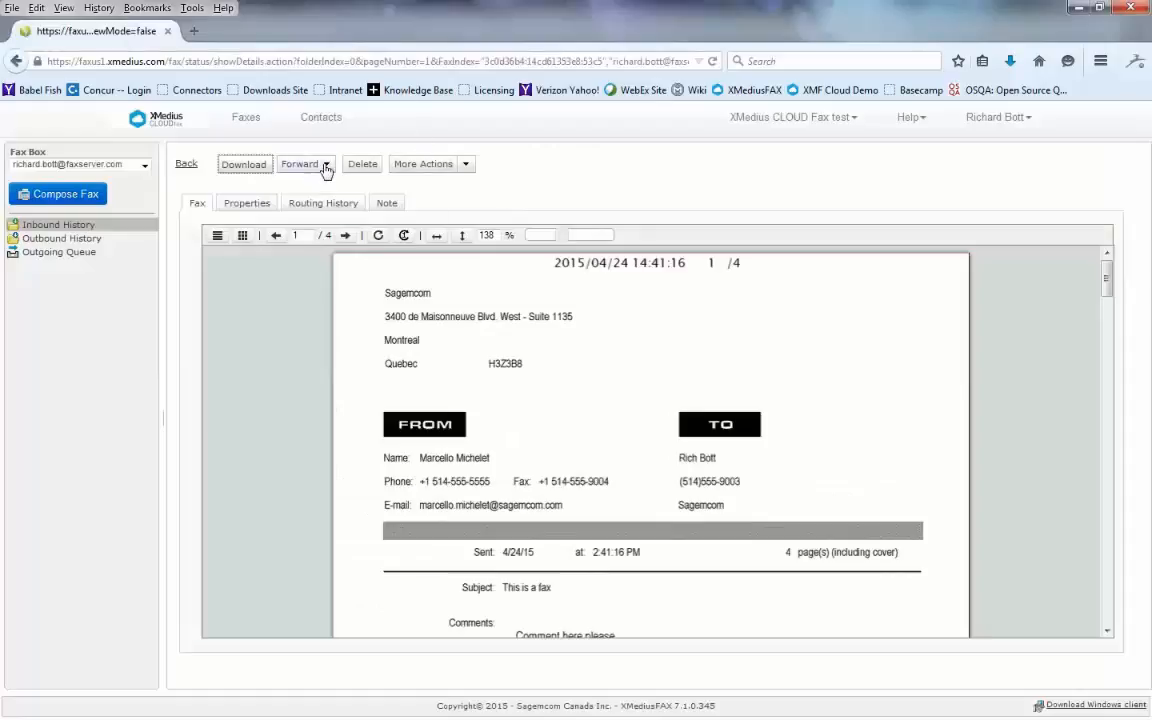
Step: Check the Forward options for the fax, then go back to the Inbound History list
click(300, 163)
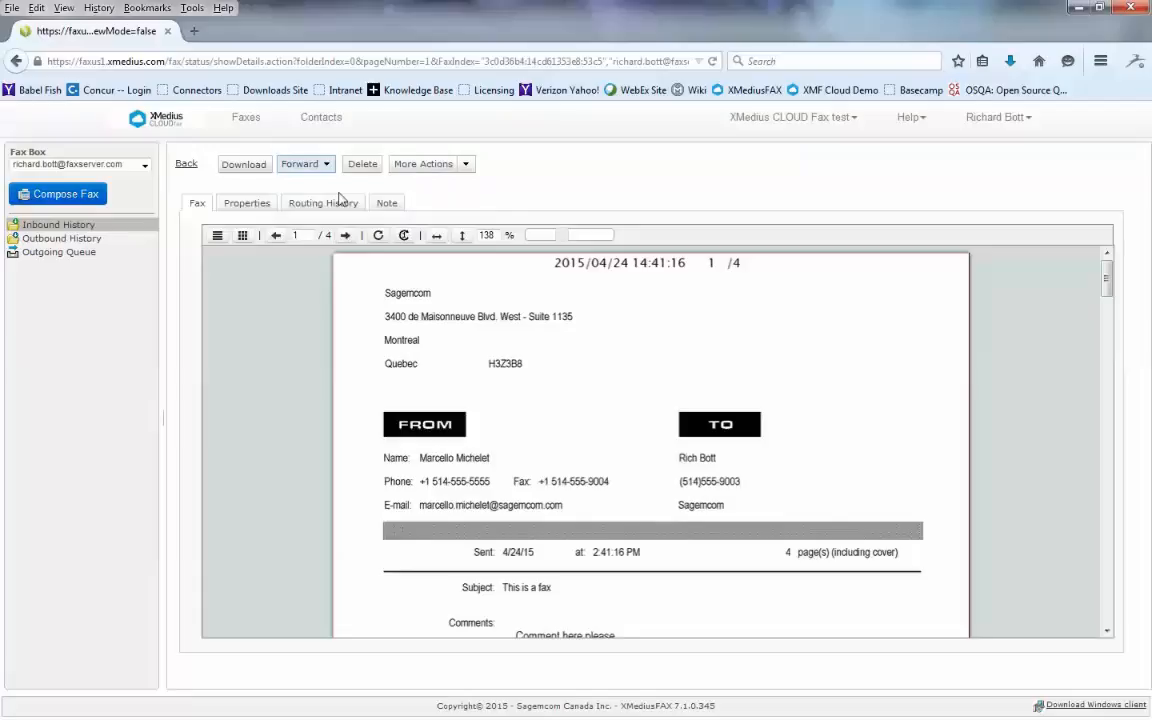
mouse_move(450, 213)
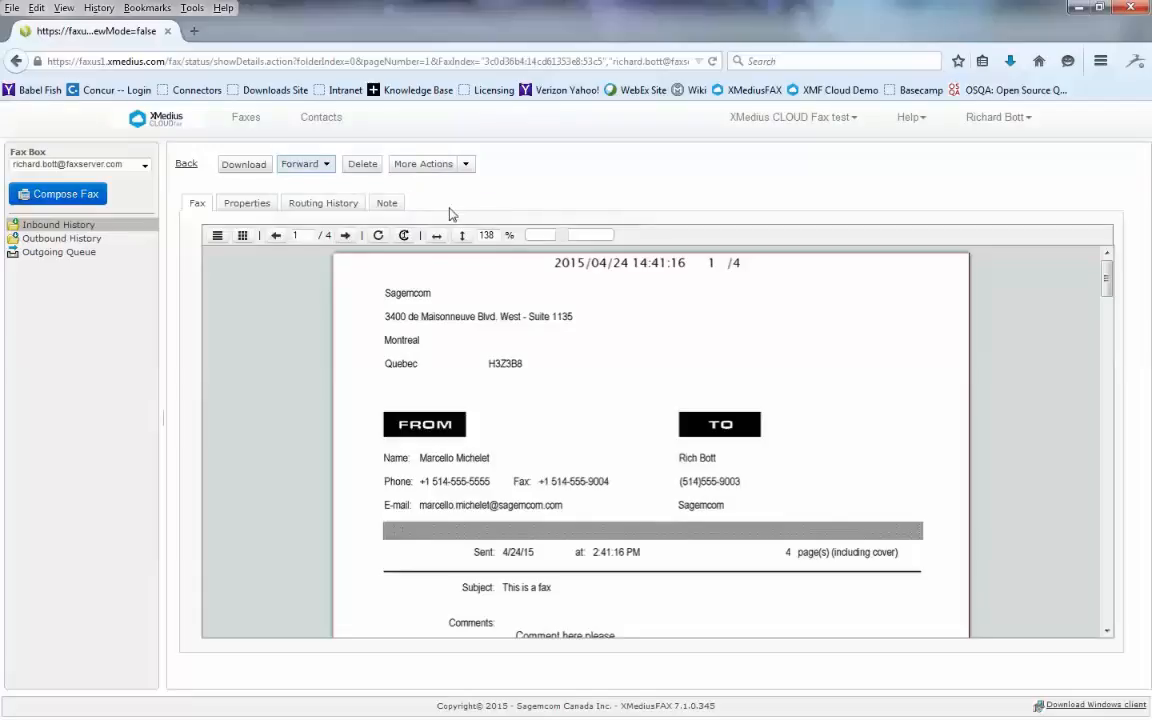
mouse_move(363, 168)
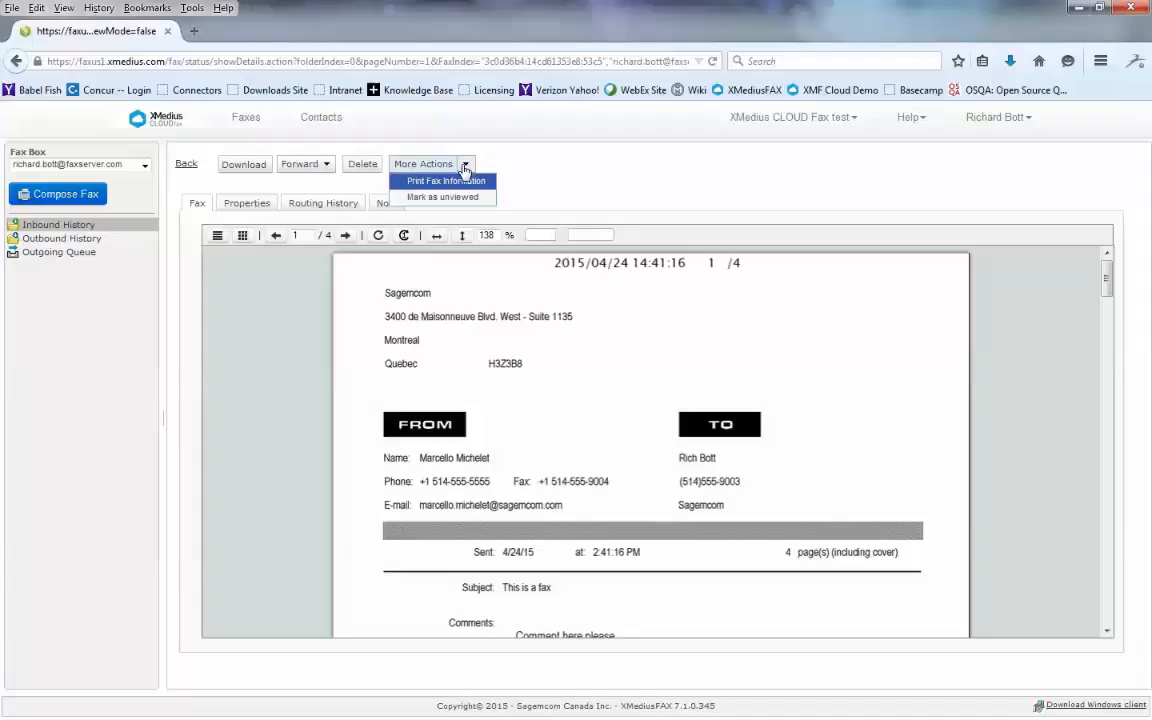
mouse_move(440, 181)
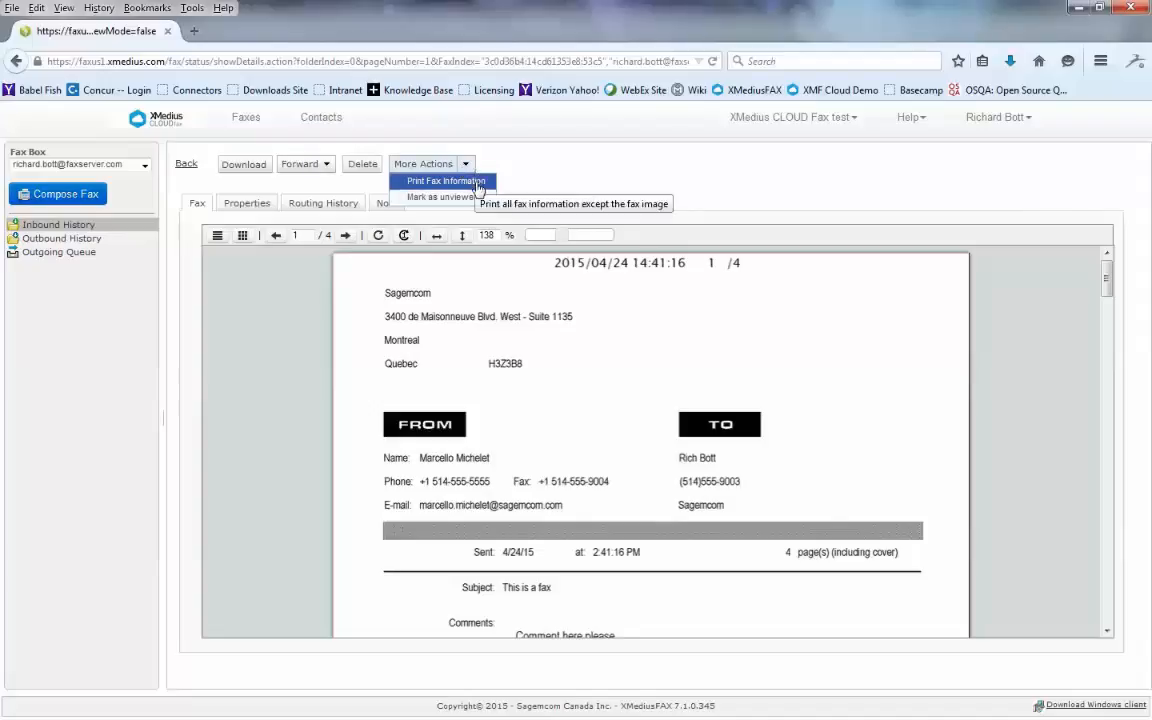
mouse_move(442, 197)
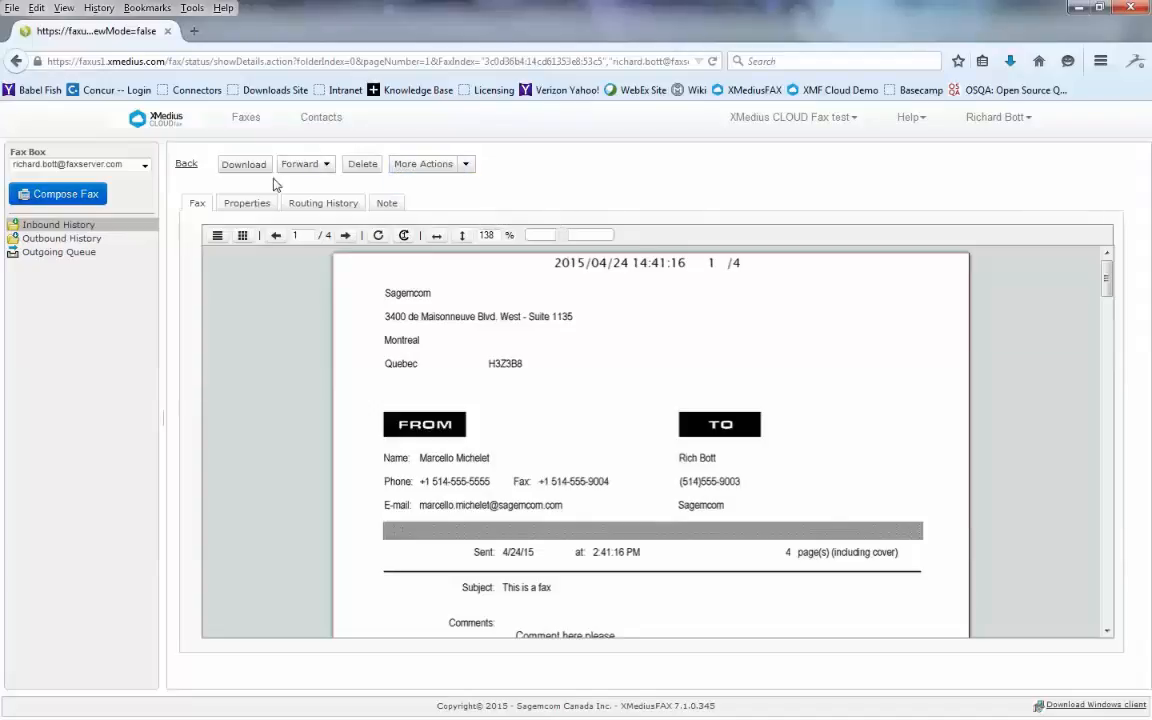
click(186, 163)
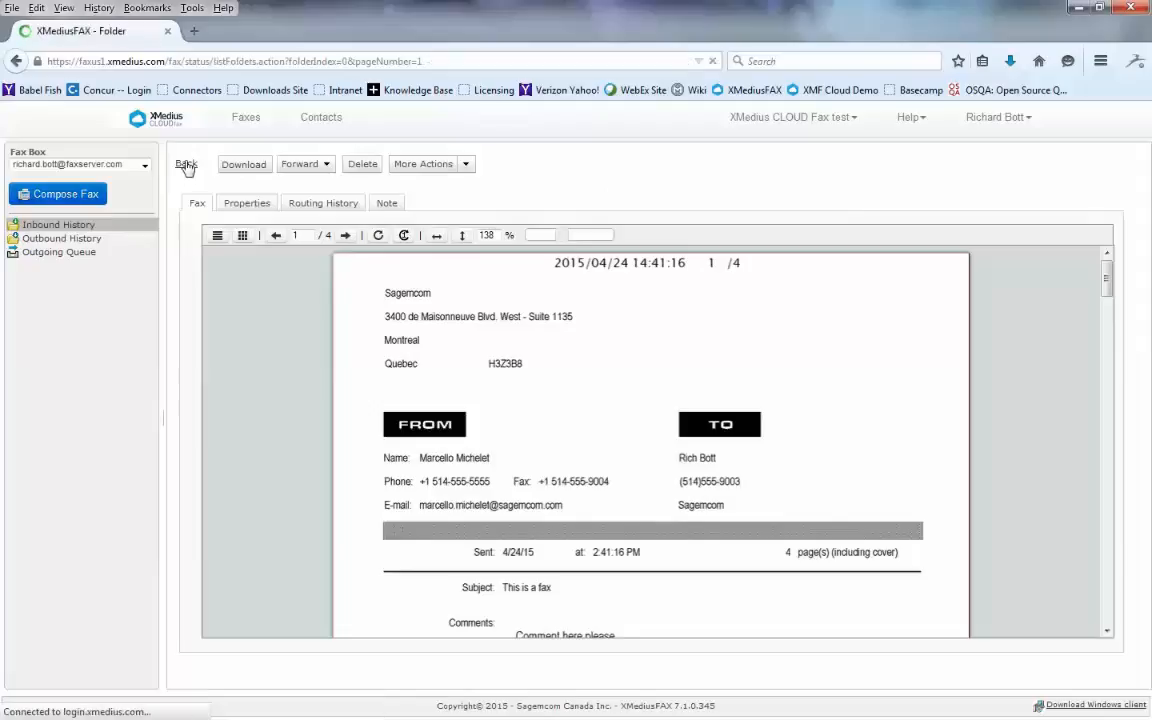
click(187, 164)
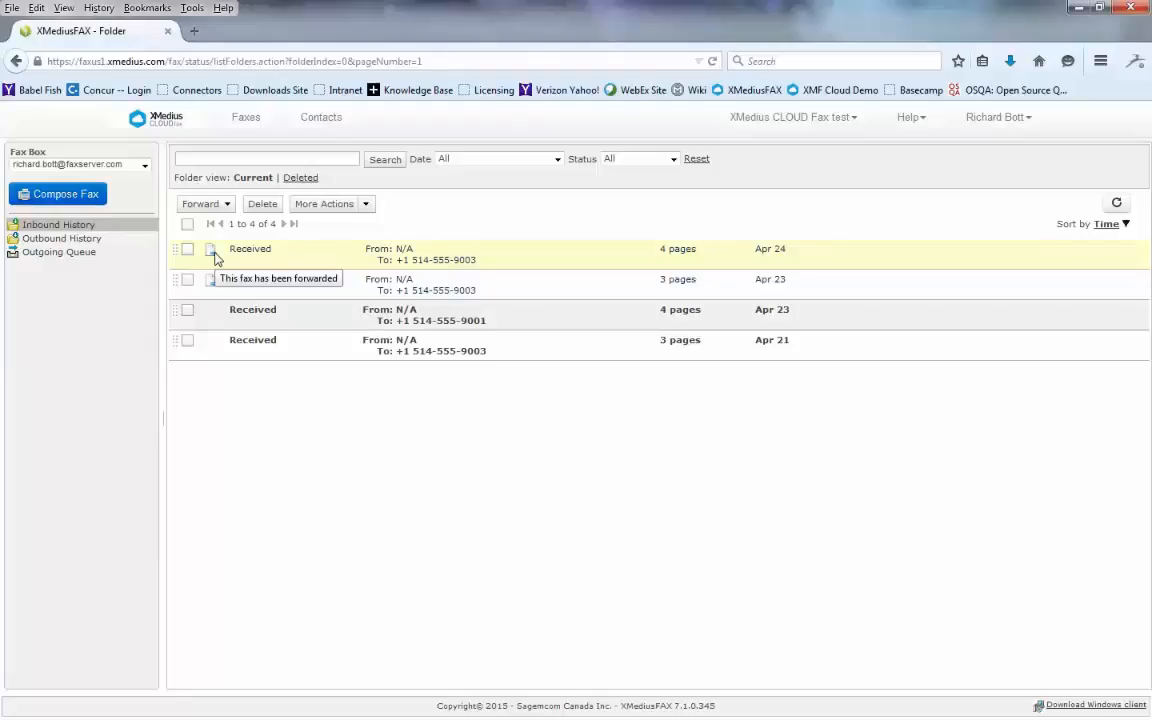
mouse_move(378, 254)
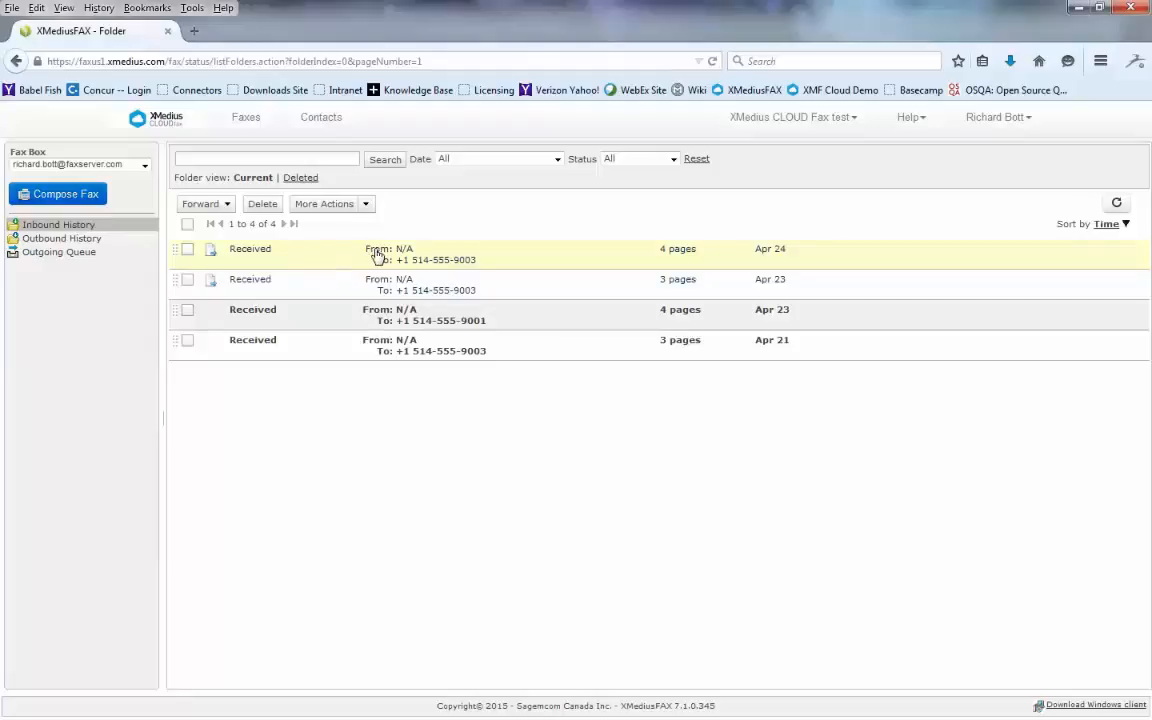
click(400, 254)
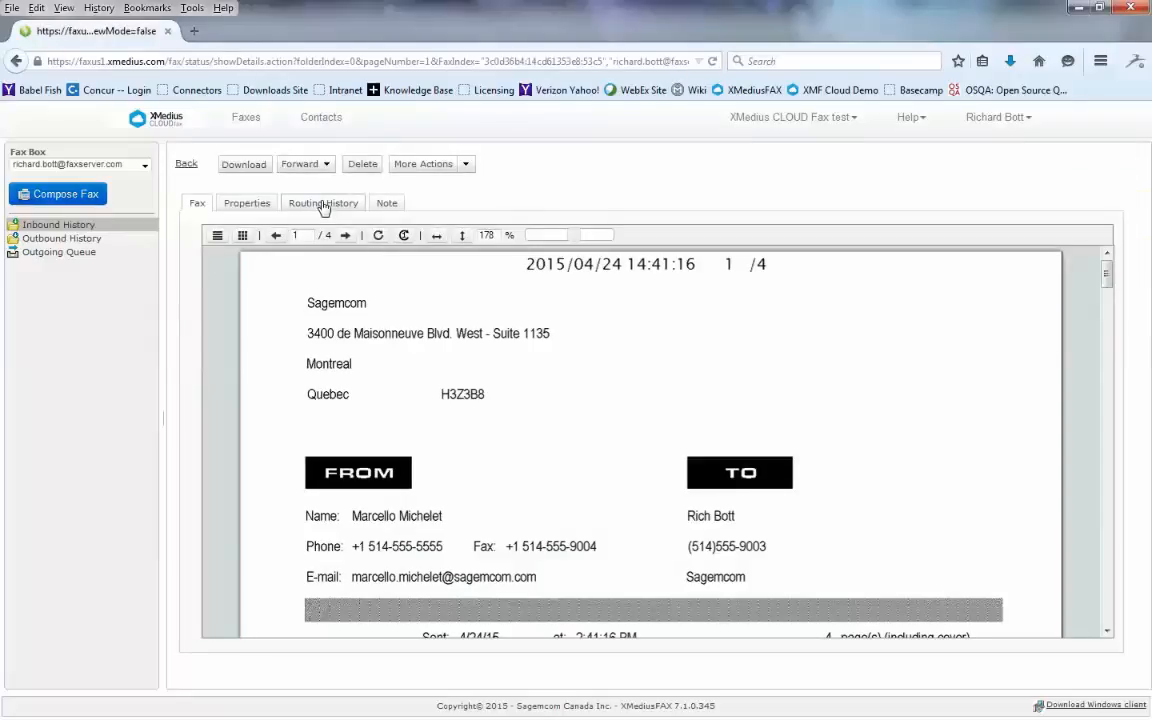
click(323, 202)
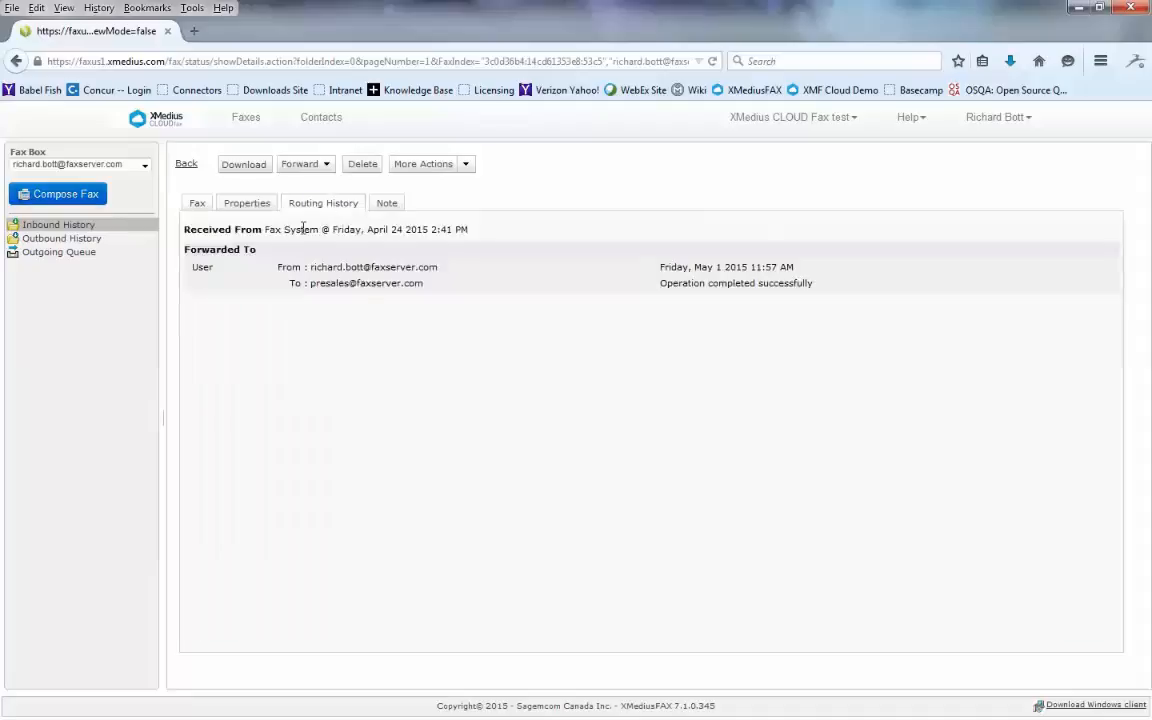
mouse_move(504, 288)
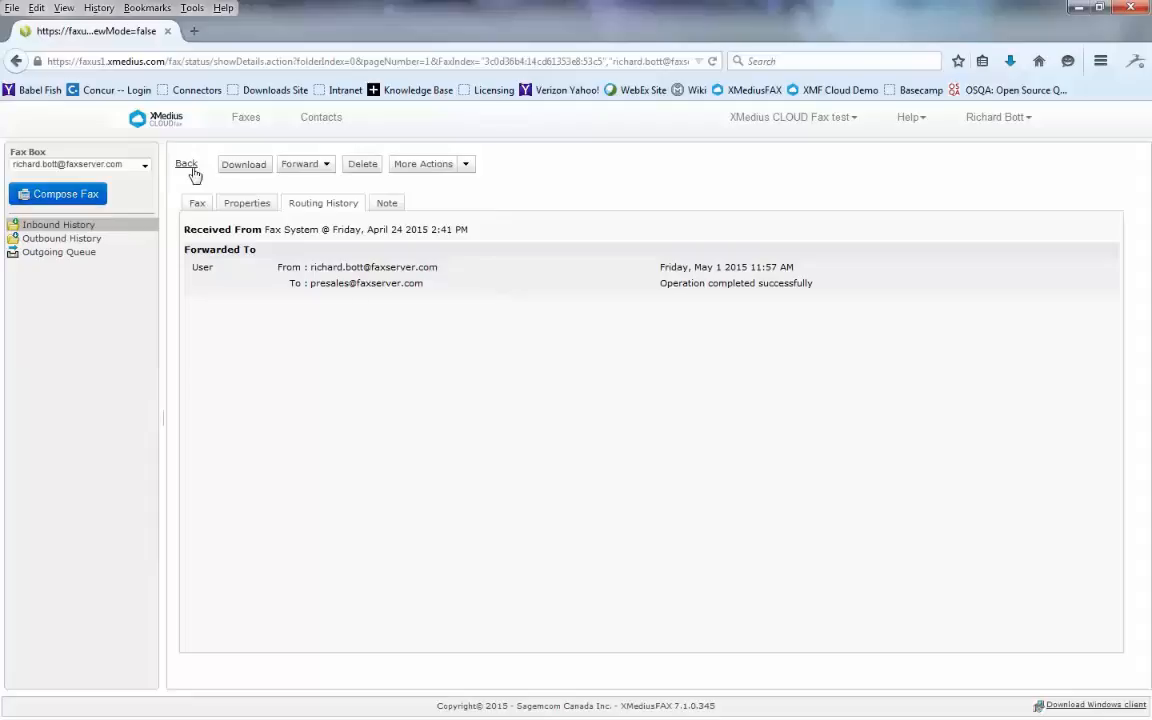
click(186, 164)
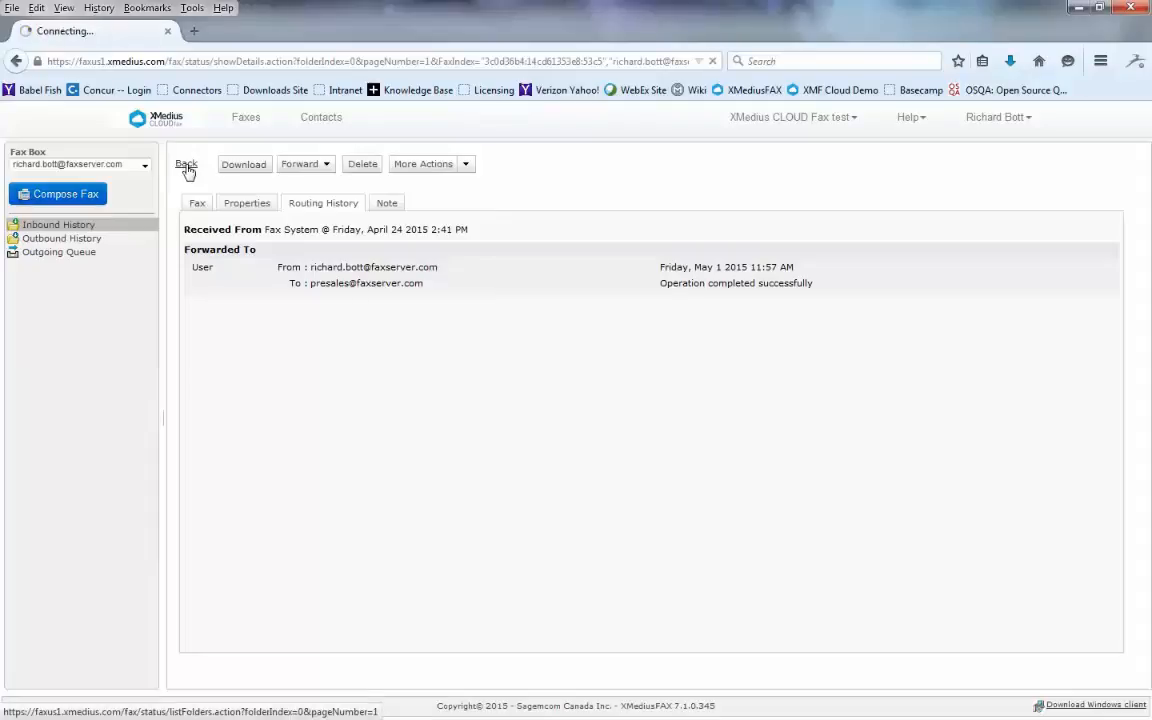
click(187, 164)
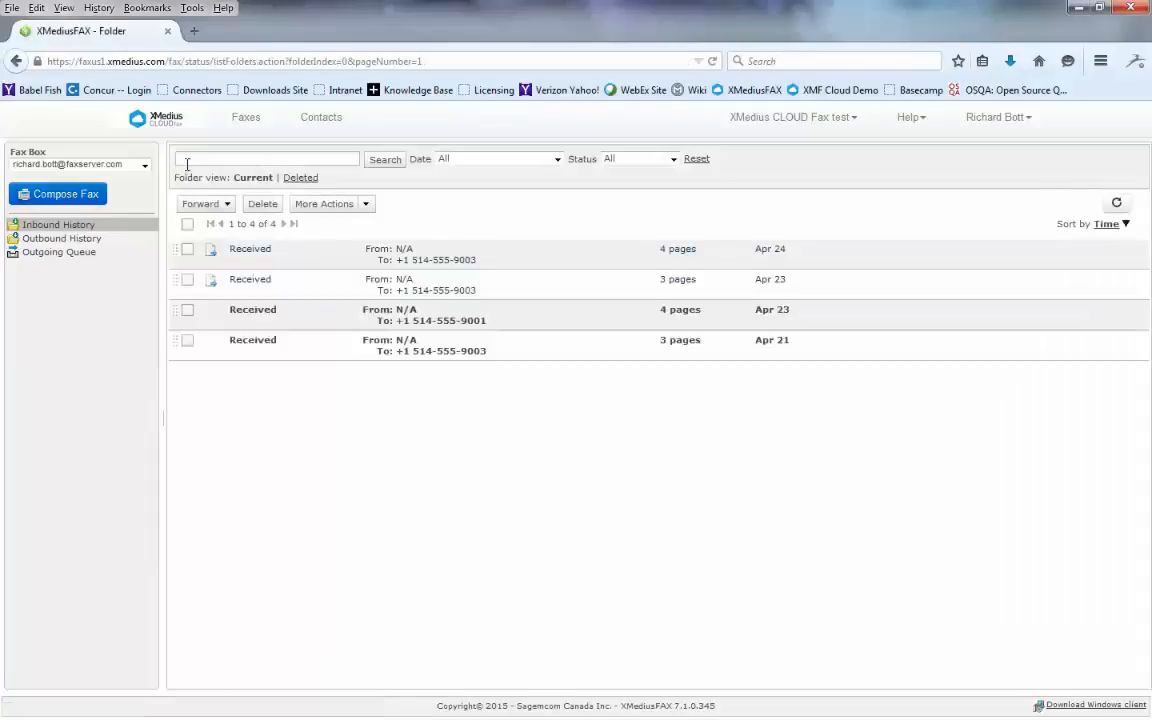